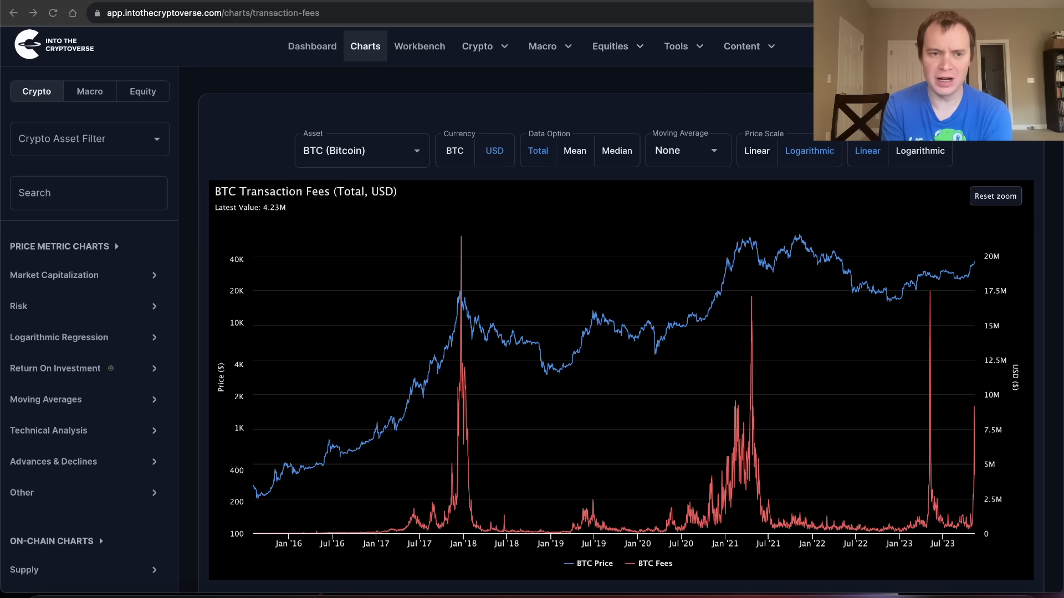
mouse_move(323, 193)
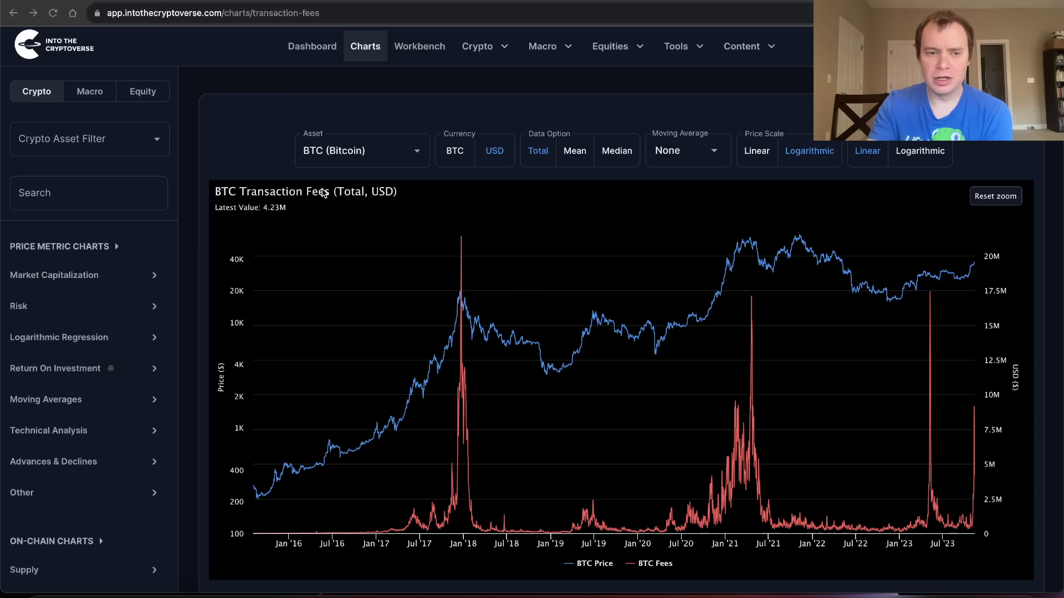
Scroll below the fees chart to reveal its Description and Usage sections
scroll("down", 3)
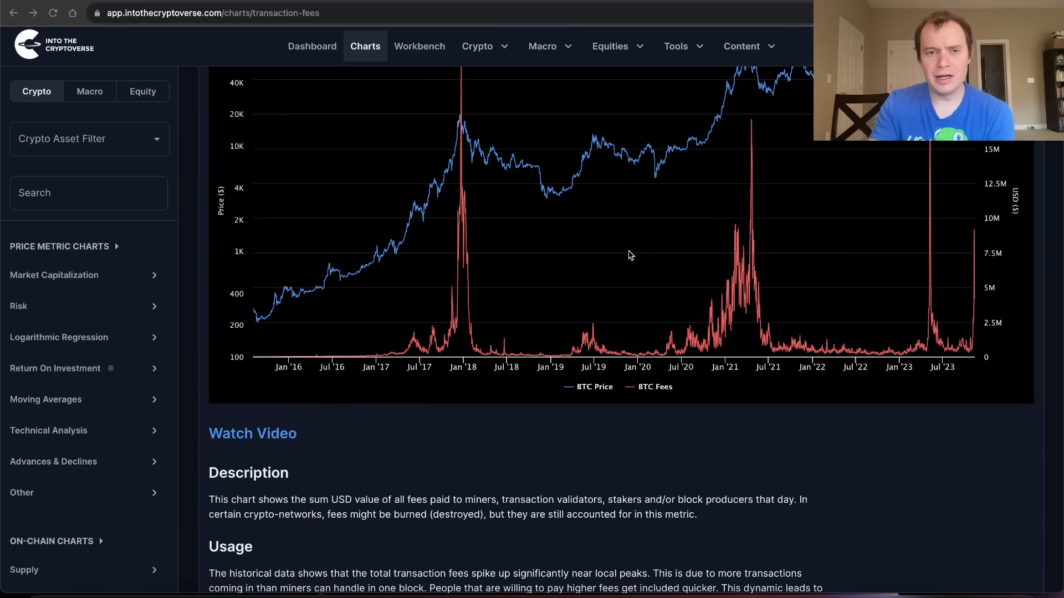
scroll("down", 3)
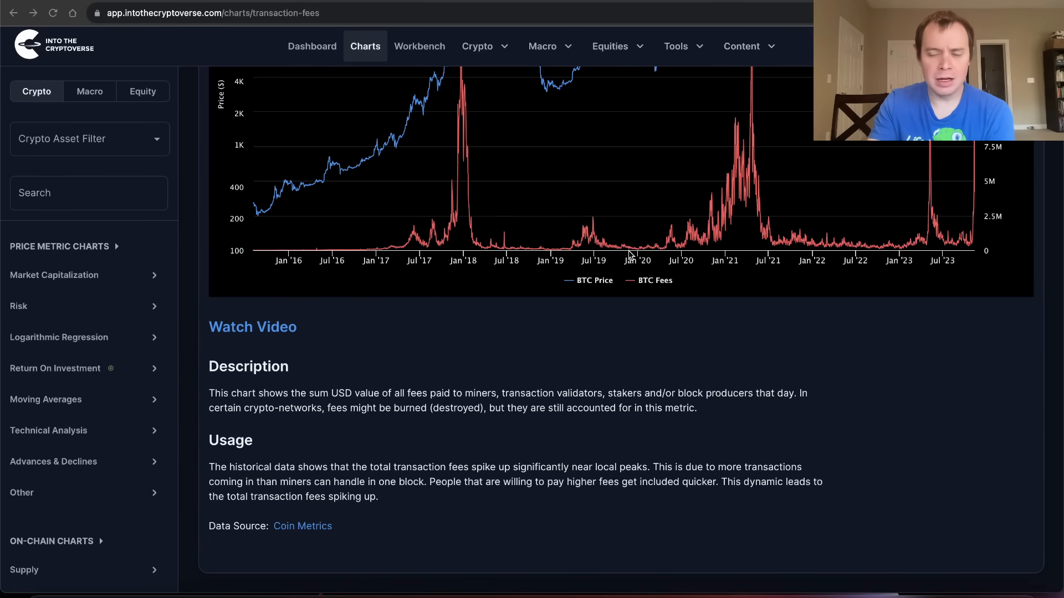
mouse_move(213, 381)
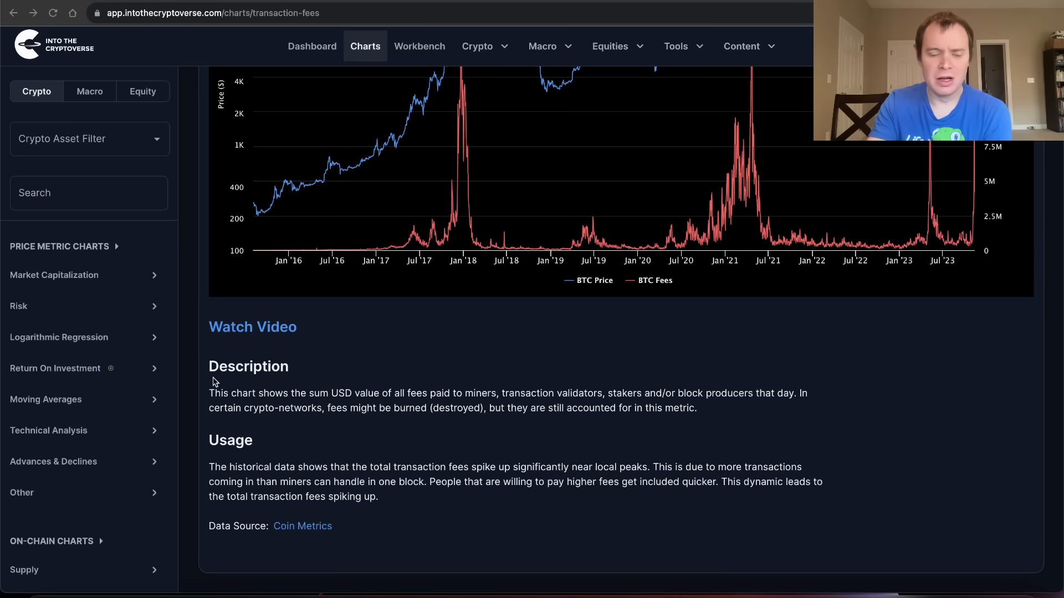
mouse_move(426, 404)
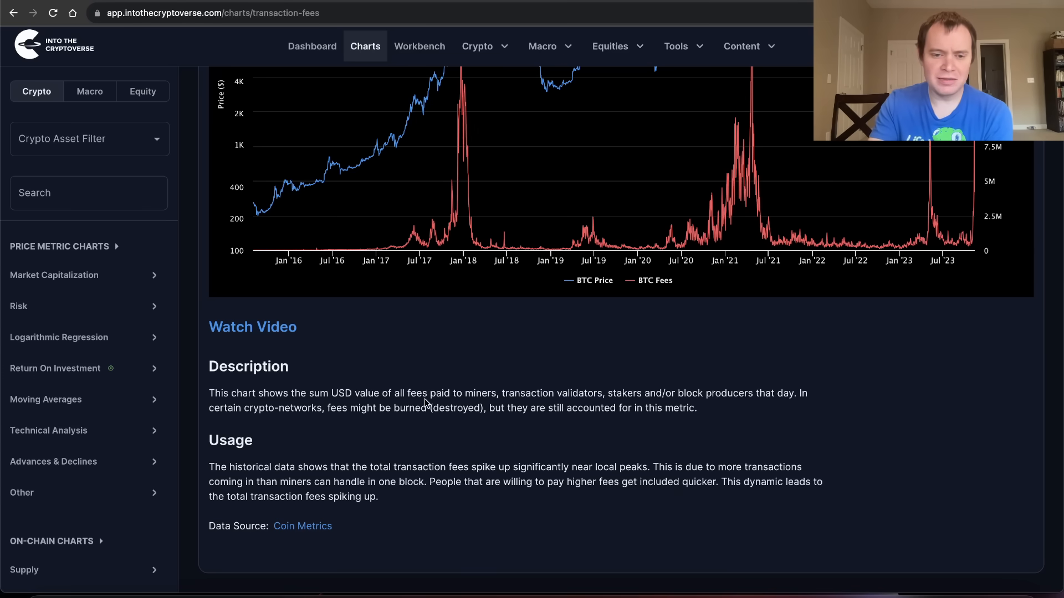
mouse_move(486, 396)
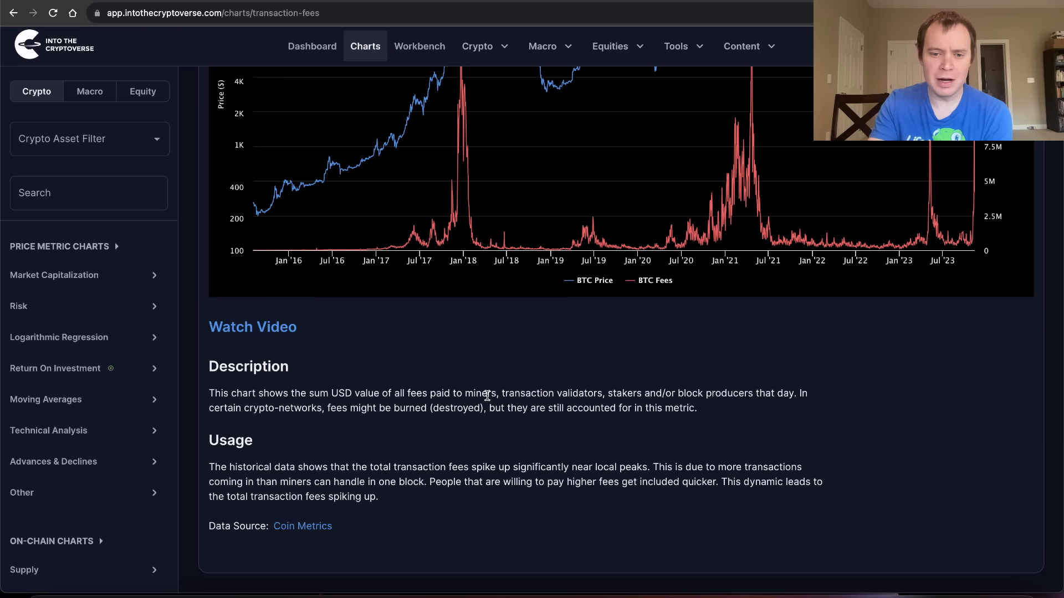
mouse_move(646, 389)
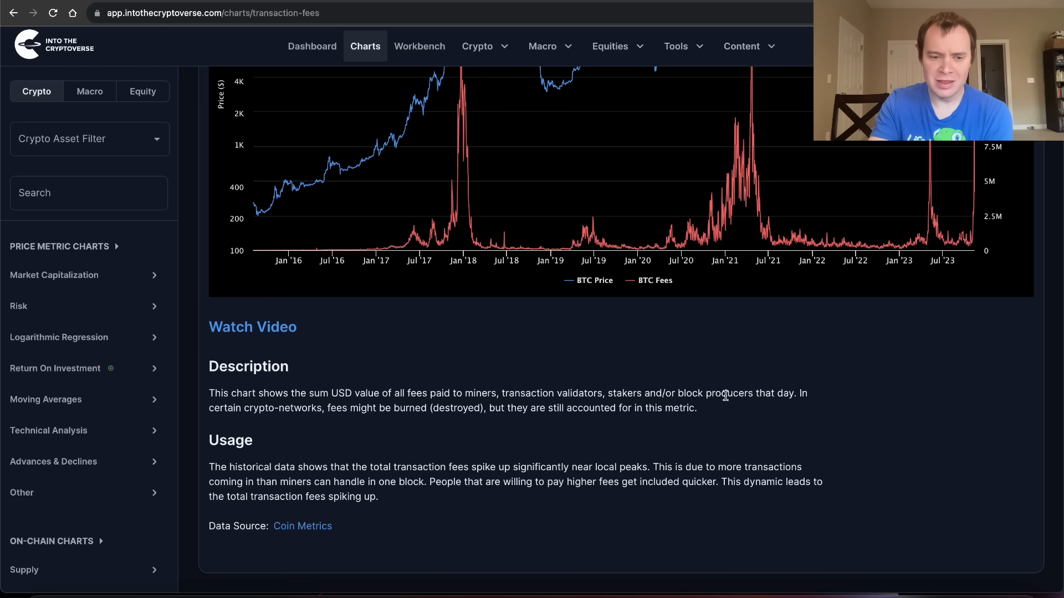
Scroll back up to bring the BTC Transaction Fees chart into view
scroll("up", 3)
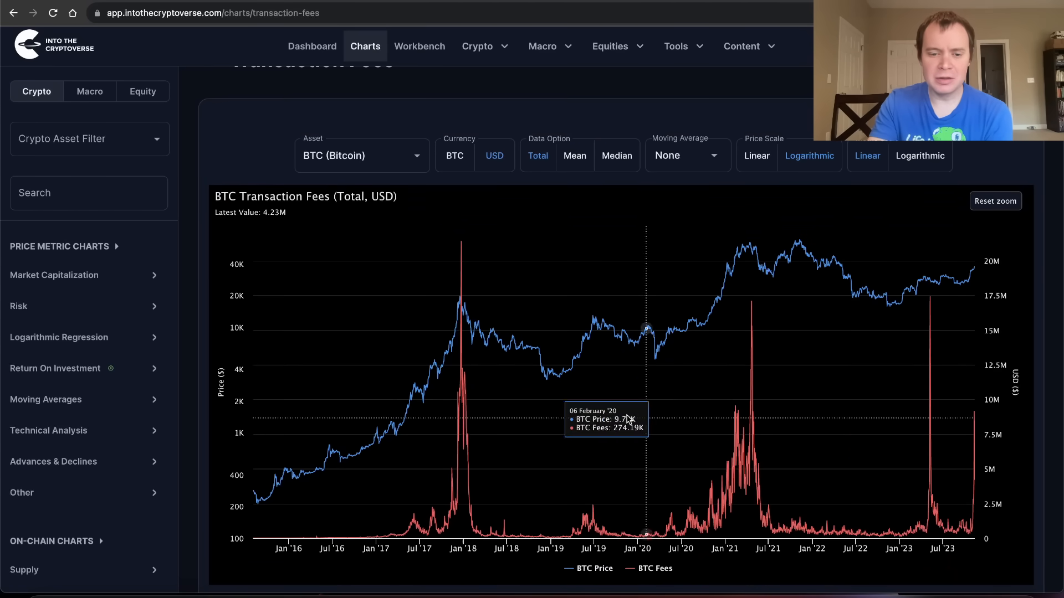
mouse_move(396, 393)
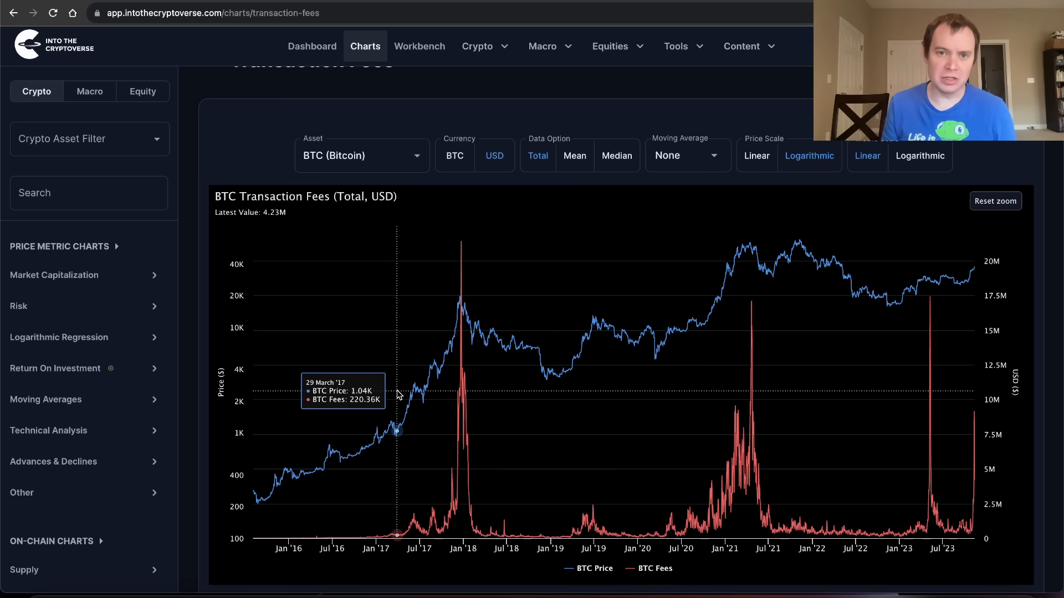
mouse_move(423, 390)
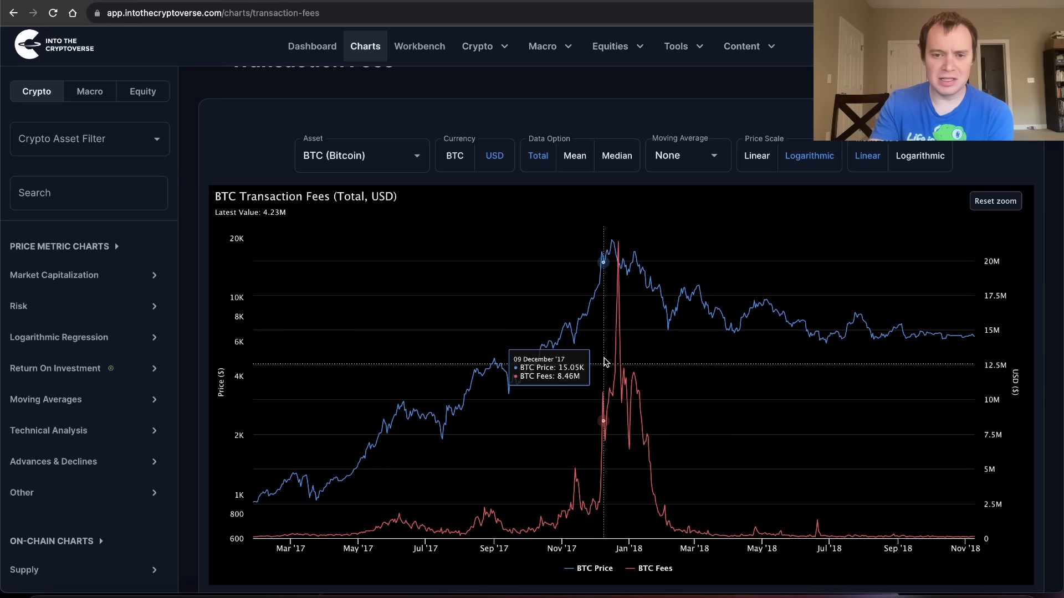
mouse_move(619, 450)
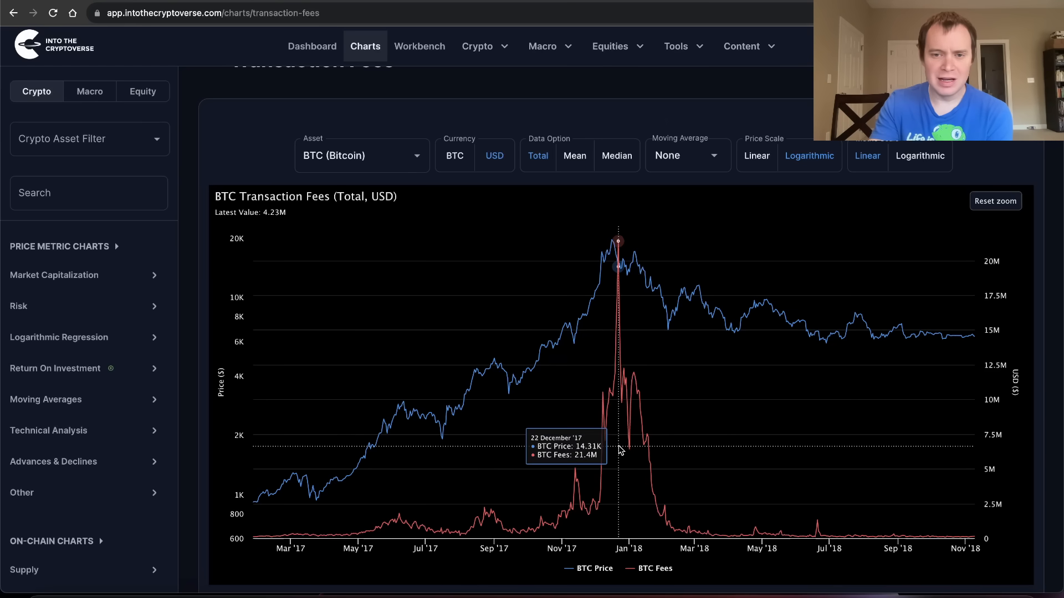
mouse_move(609, 288)
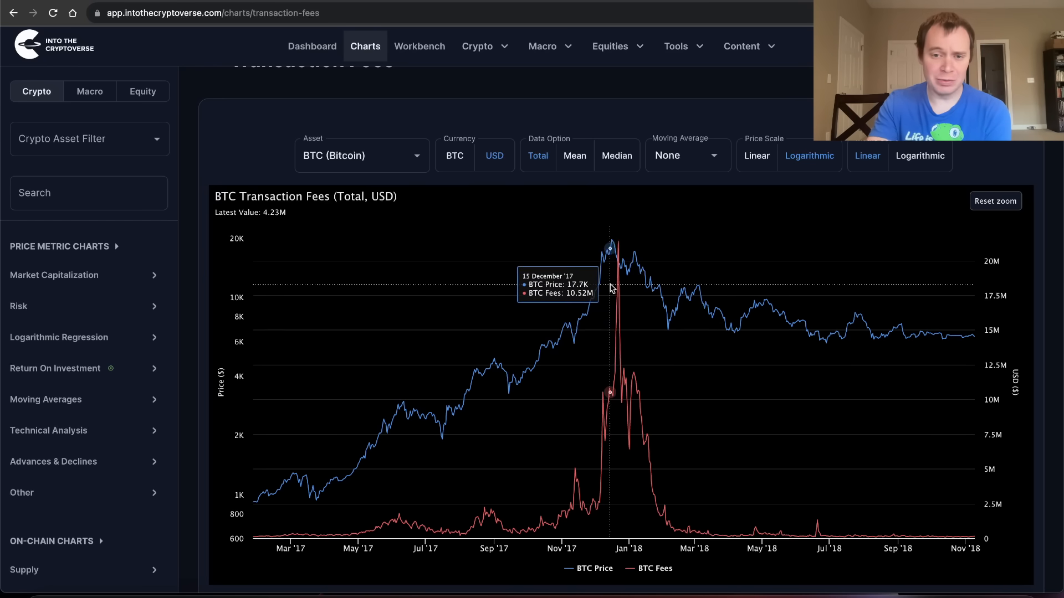
mouse_move(611, 285)
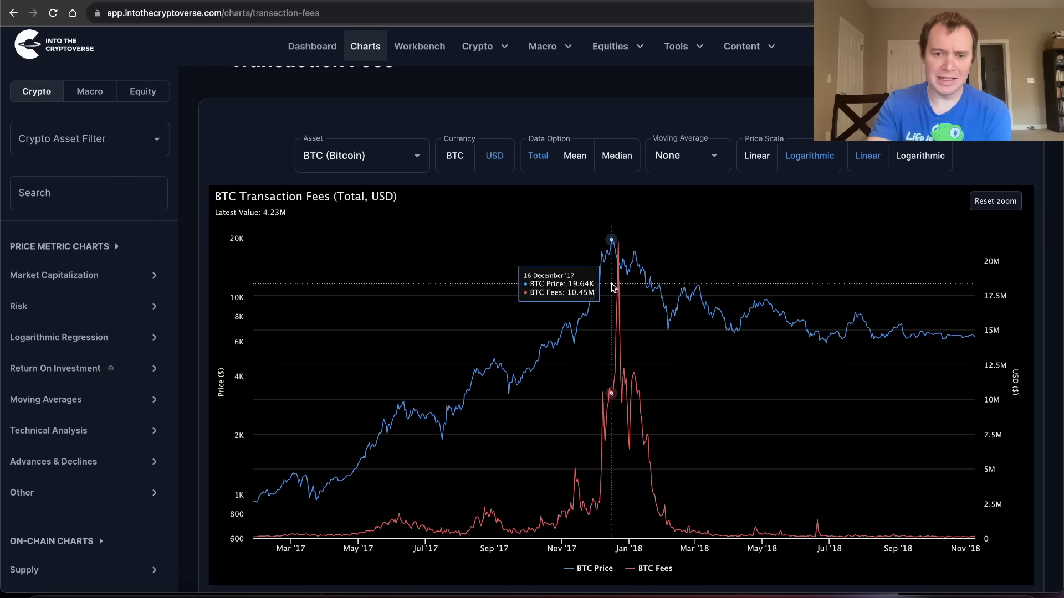
mouse_move(611, 285)
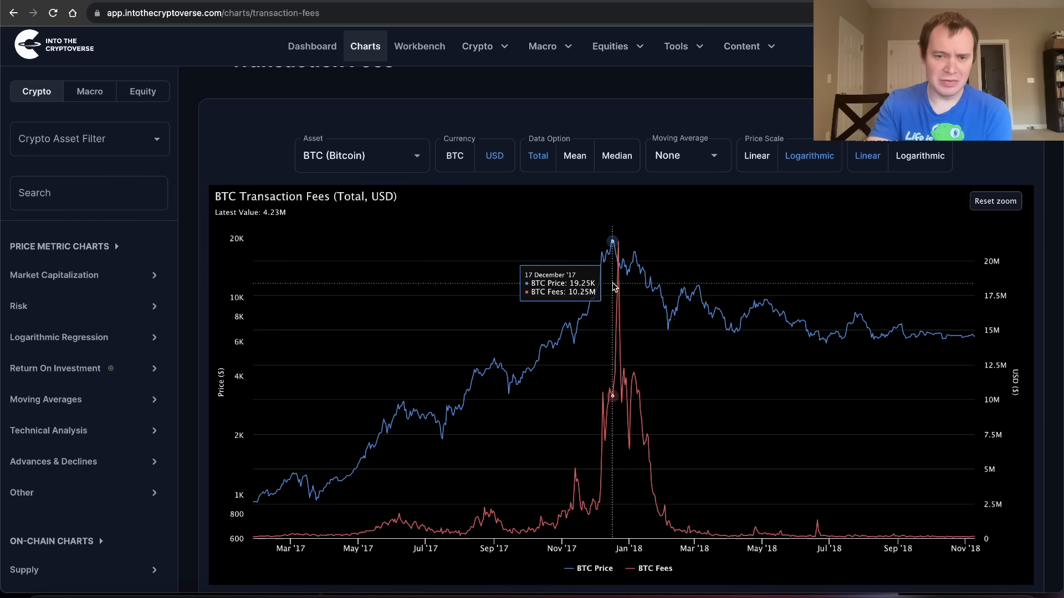
mouse_move(617, 292)
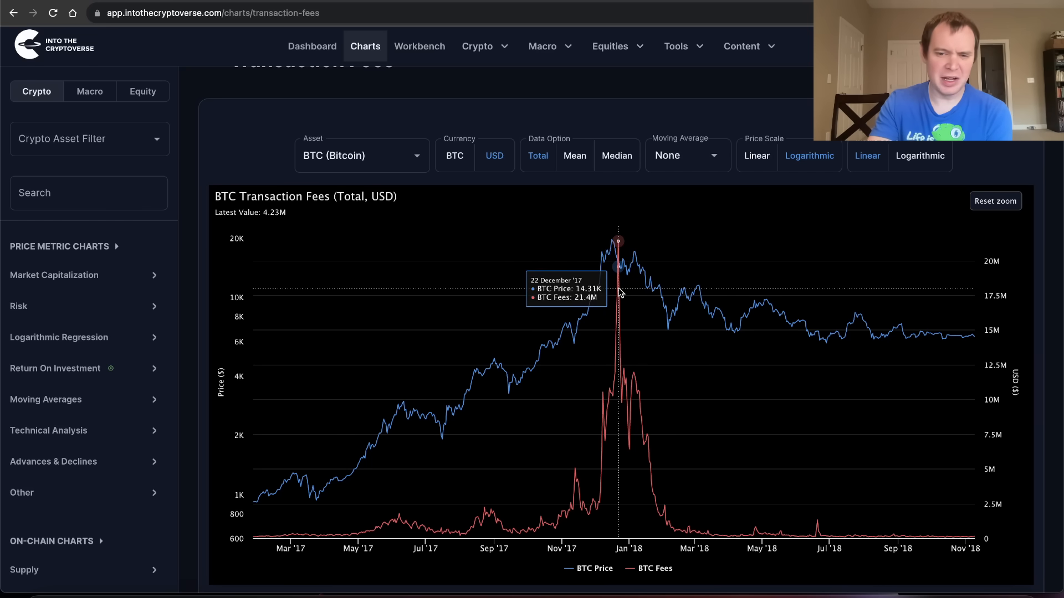
mouse_move(483, 492)
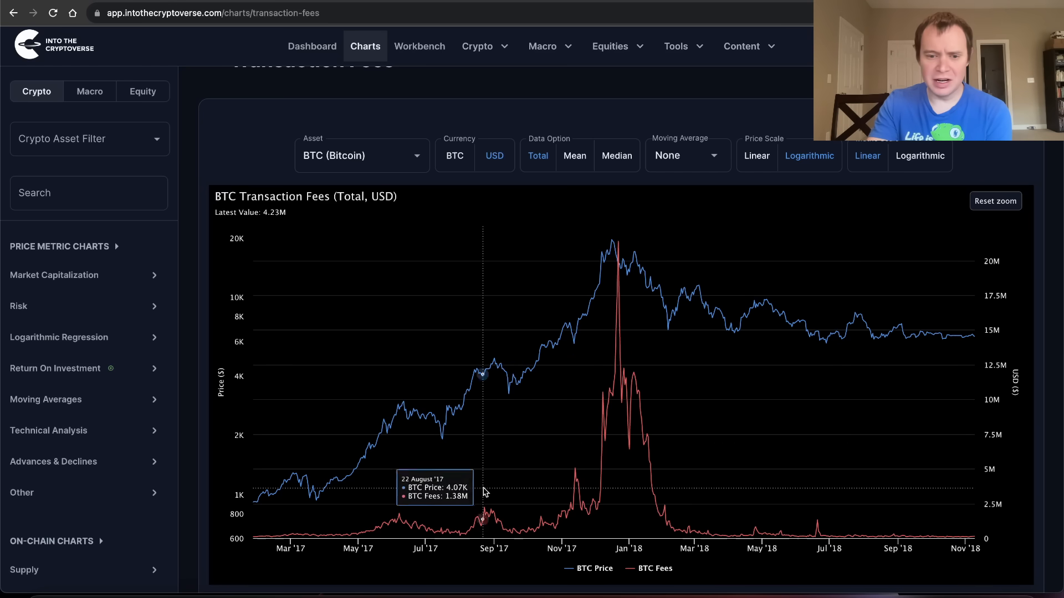
Reset the zoom so the fees chart shows the full 2009–2024 history
left_click(994, 201)
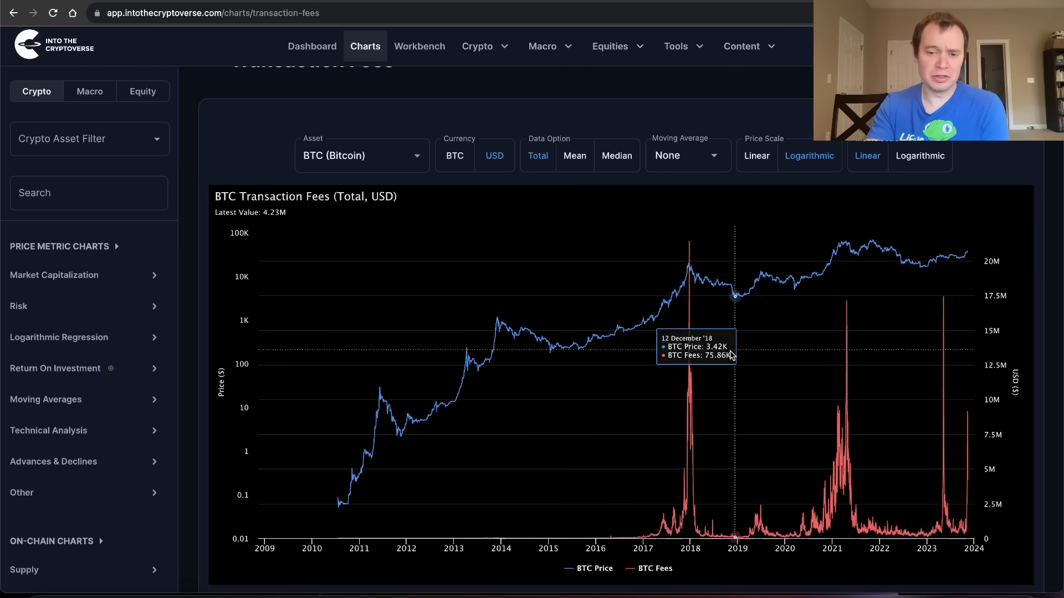
mouse_move(619, 428)
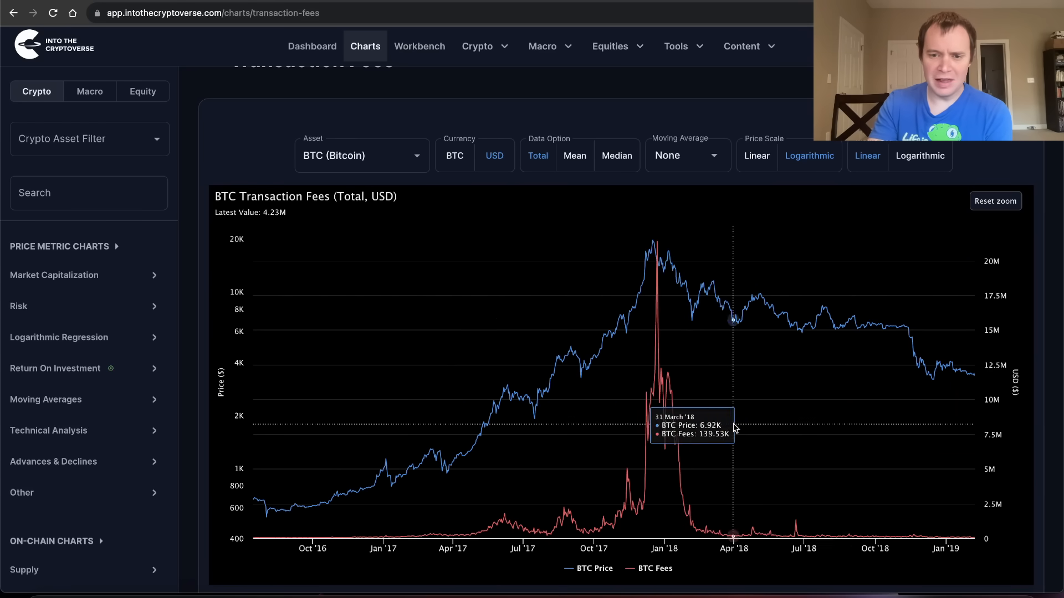
mouse_move(658, 341)
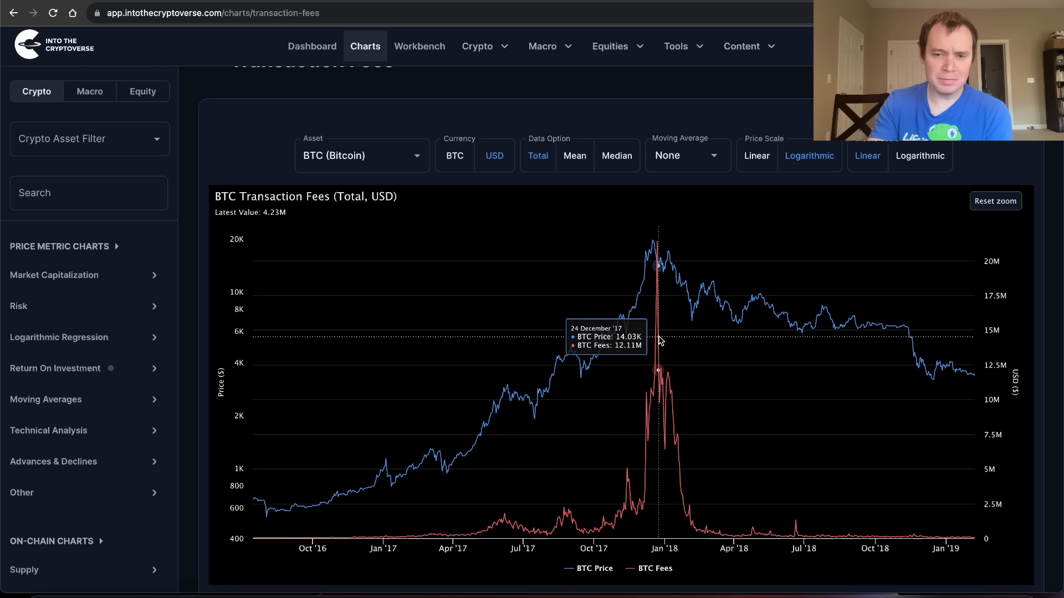
mouse_move(664, 345)
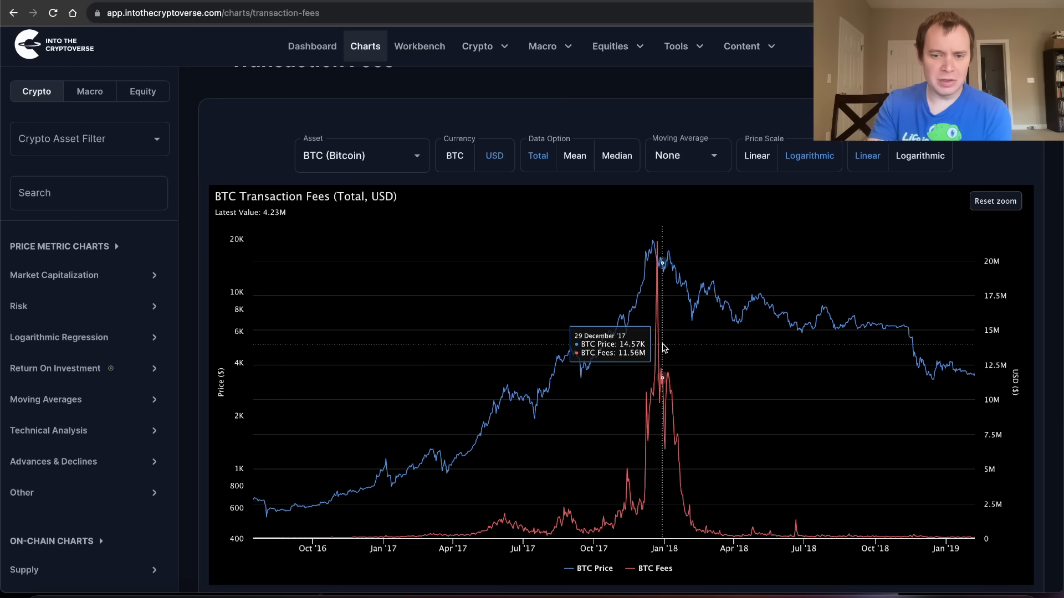
mouse_move(473, 393)
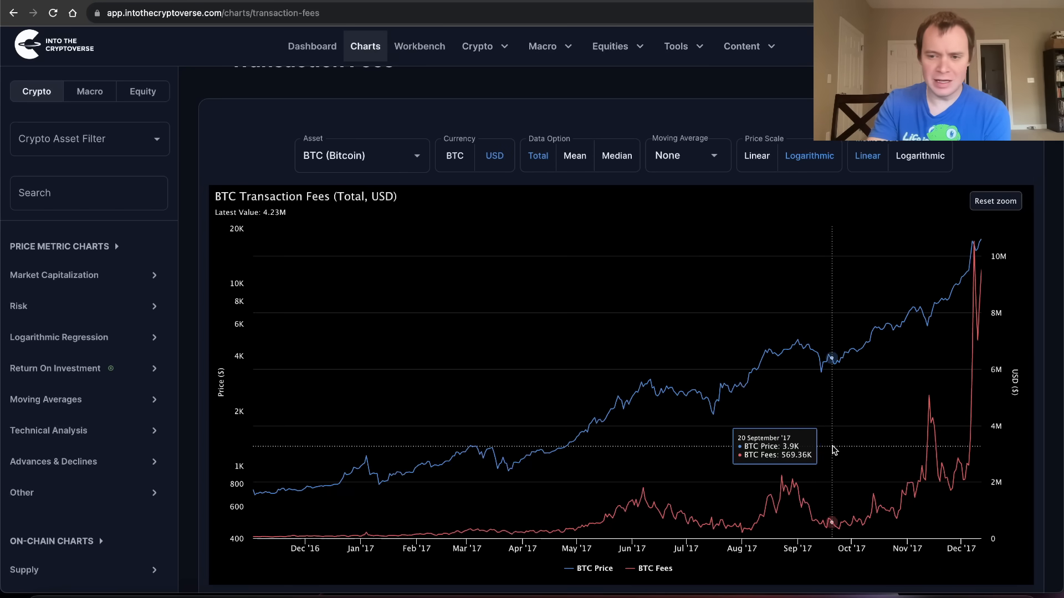
mouse_move(971, 244)
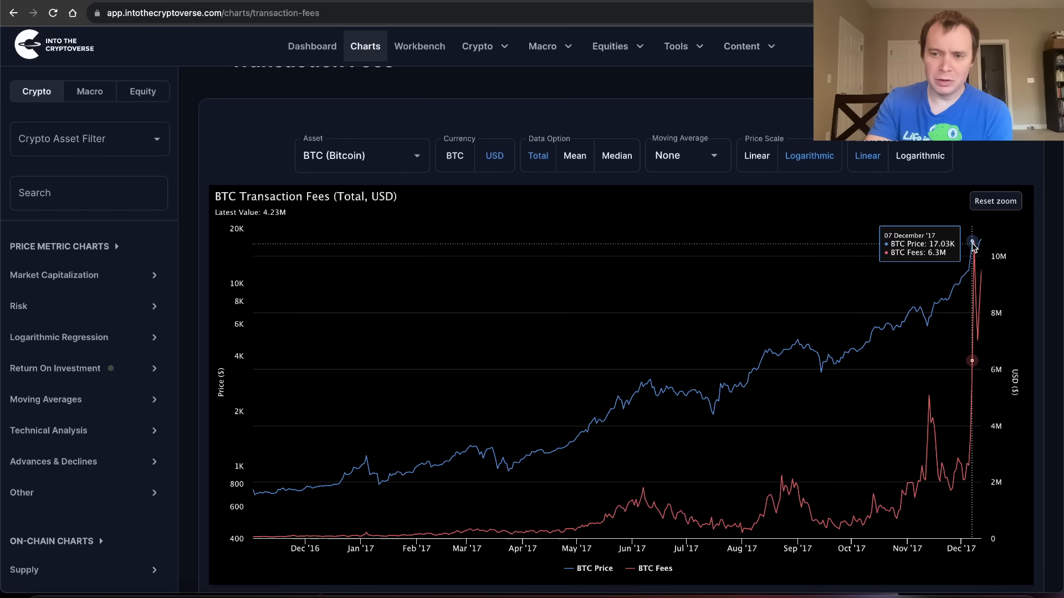
mouse_move(972, 244)
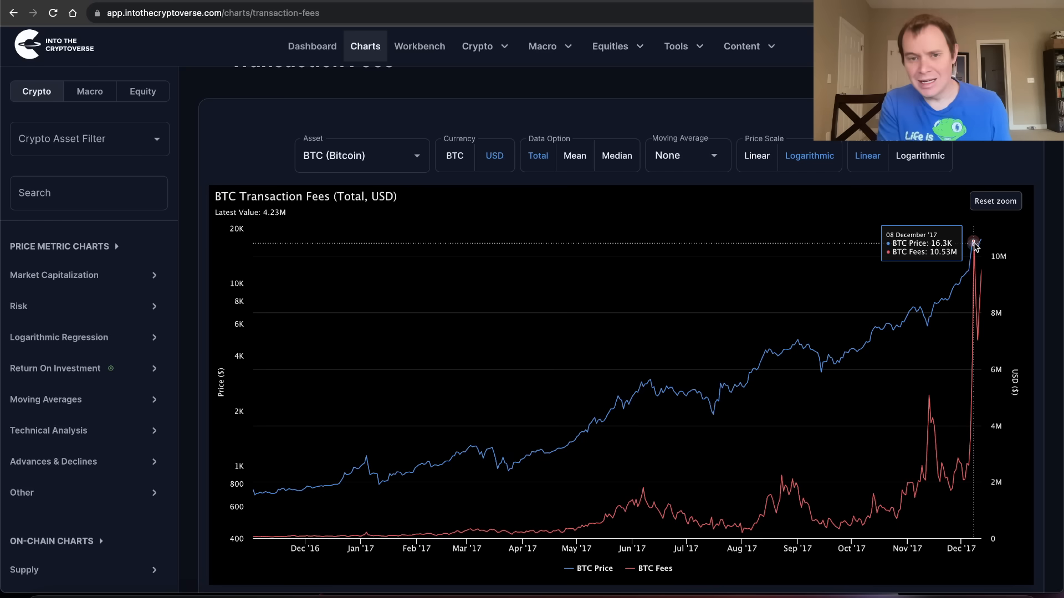
Reset the chart zoom to full history before reframing mid-2017 to 2023
left_click(994, 201)
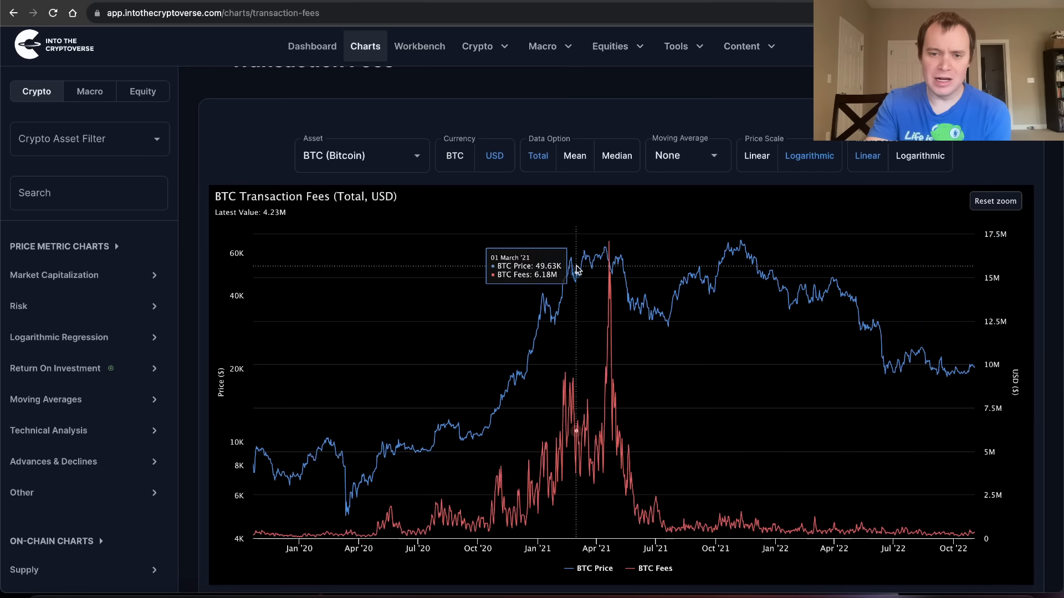
mouse_move(604, 269)
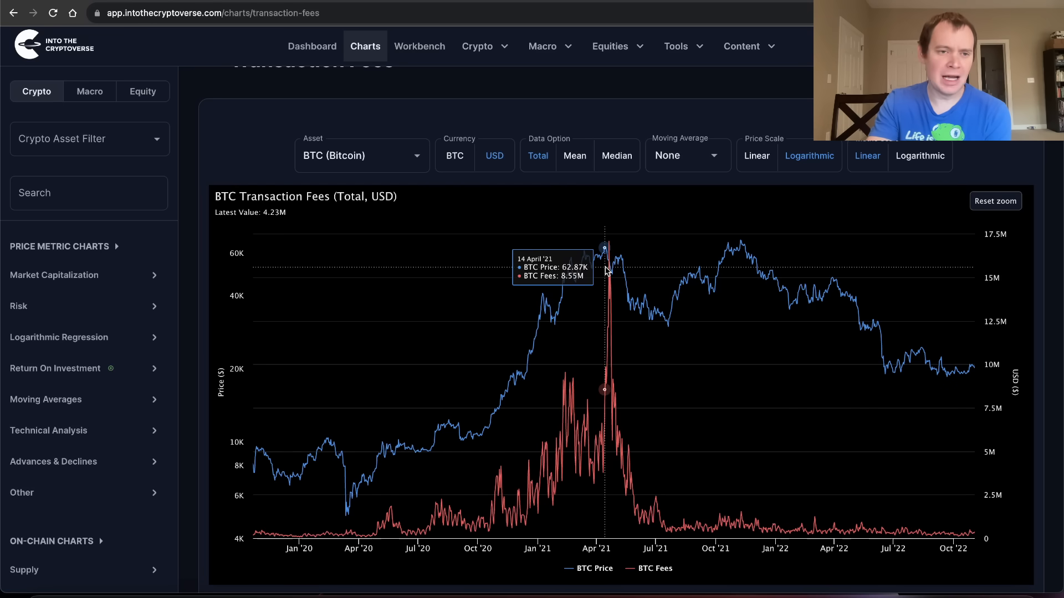
mouse_move(610, 402)
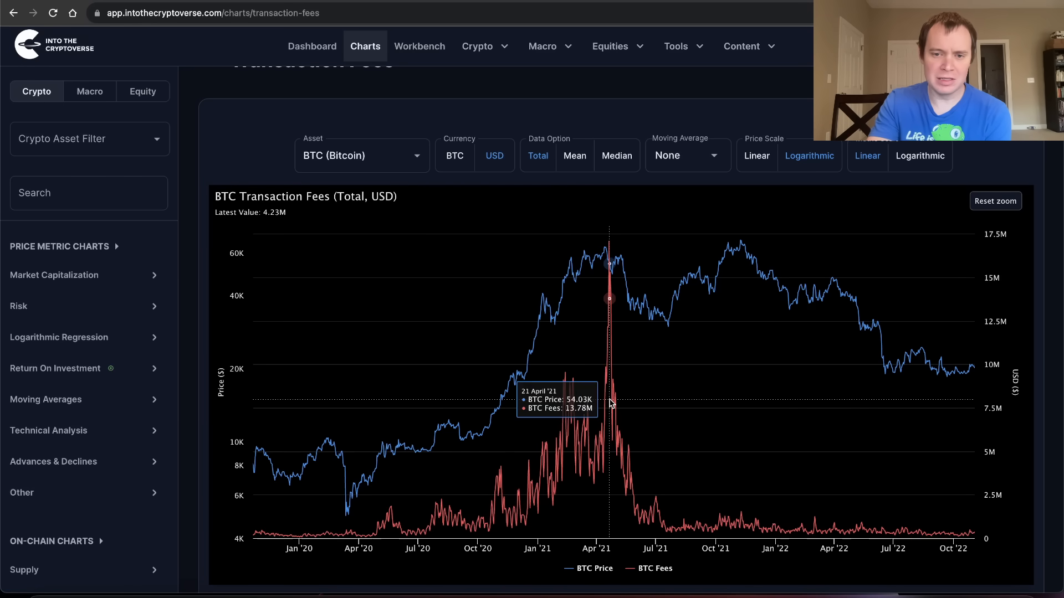
left_click(995, 200)
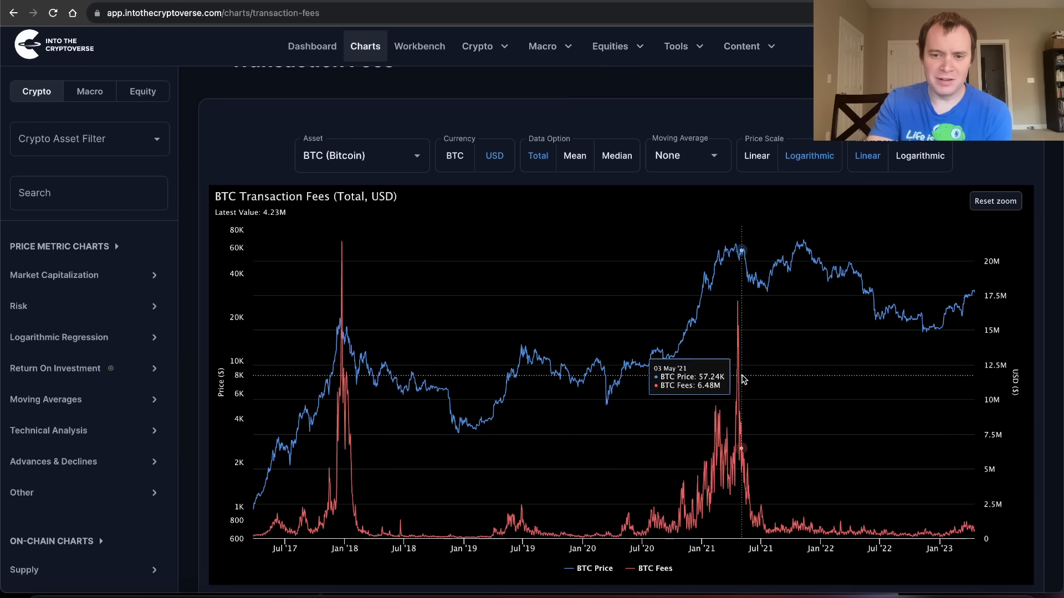
mouse_move(738, 357)
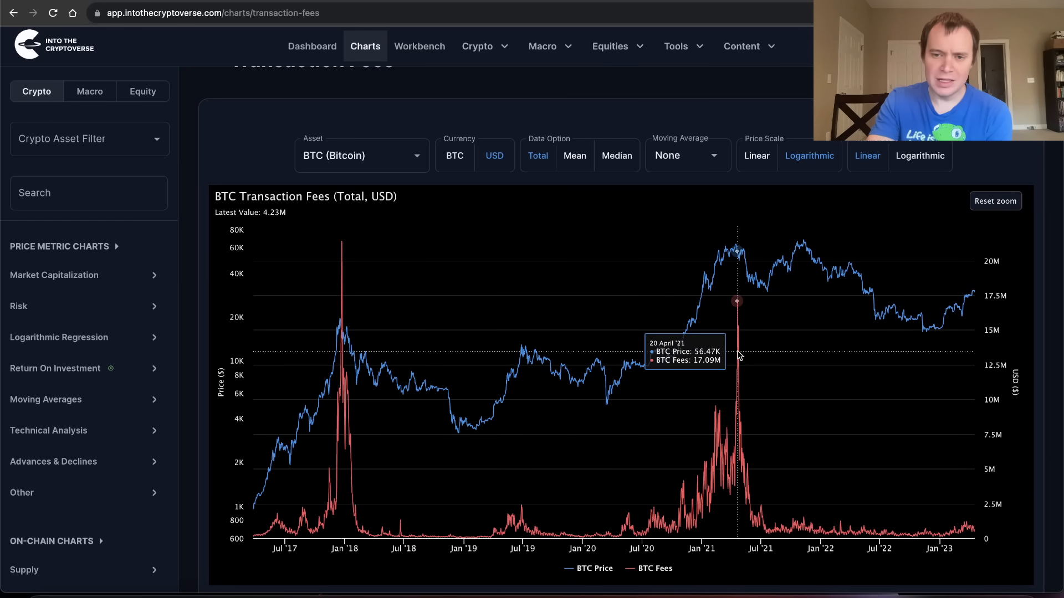
mouse_move(738, 356)
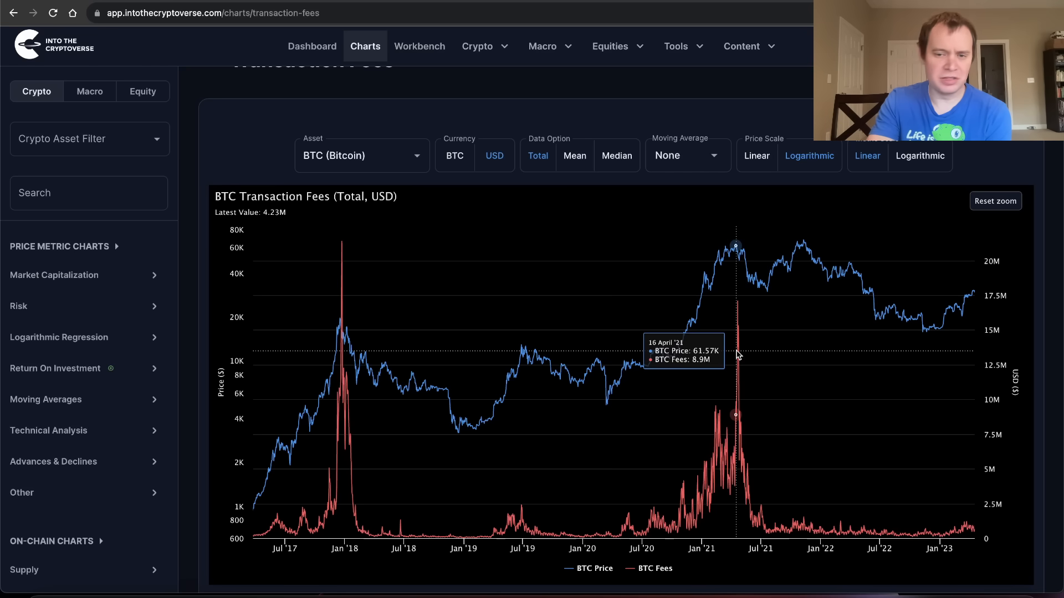
mouse_move(636, 332)
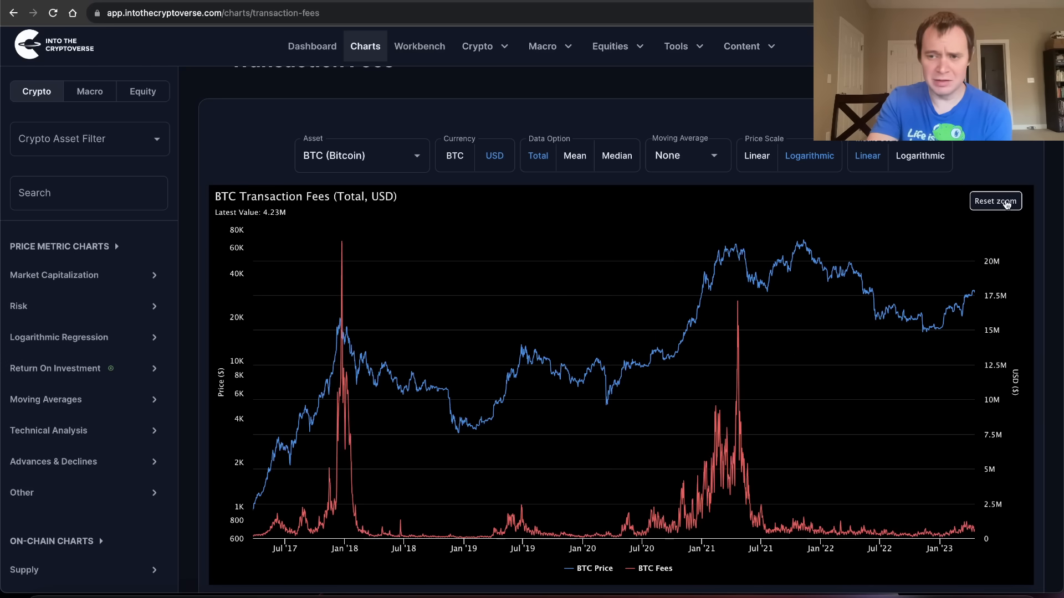
Reset zoom around the Oct 2022–Nov 2023 close-up of the May 2023 spike
left_click(995, 201)
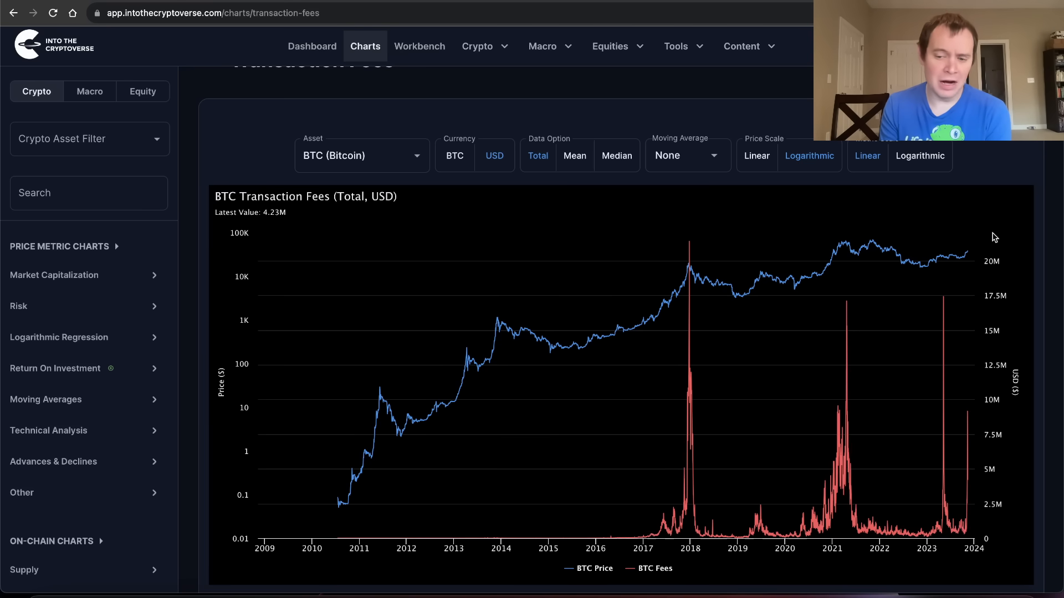
mouse_move(980, 472)
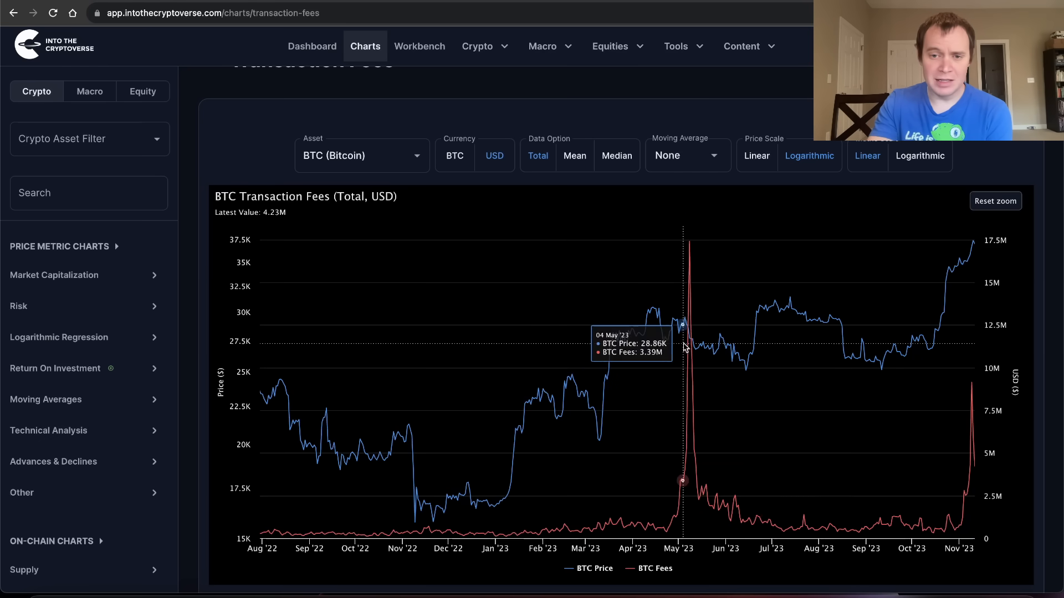
mouse_move(922, 229)
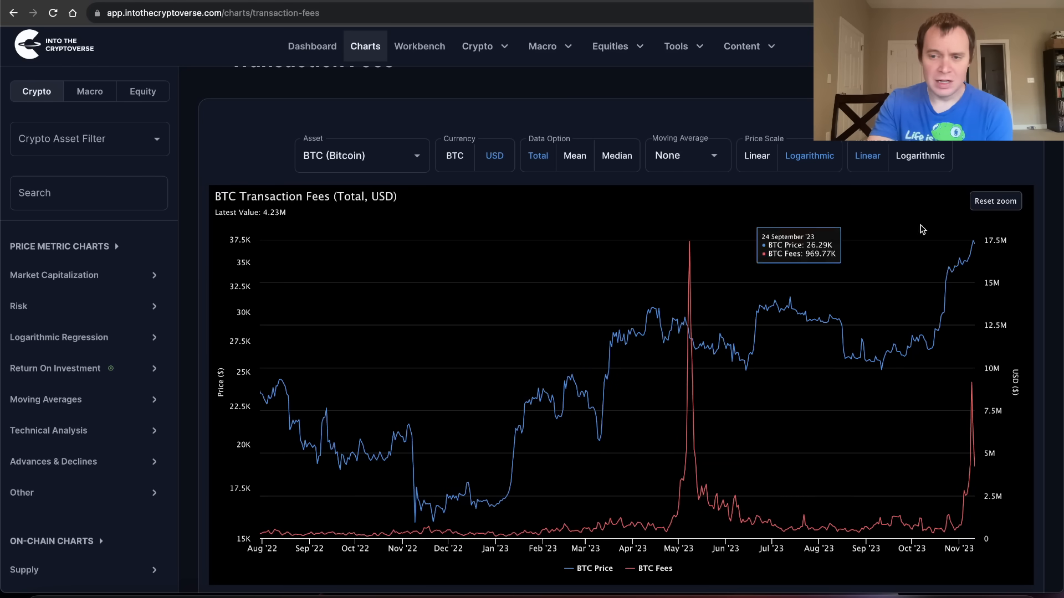
left_click(994, 200)
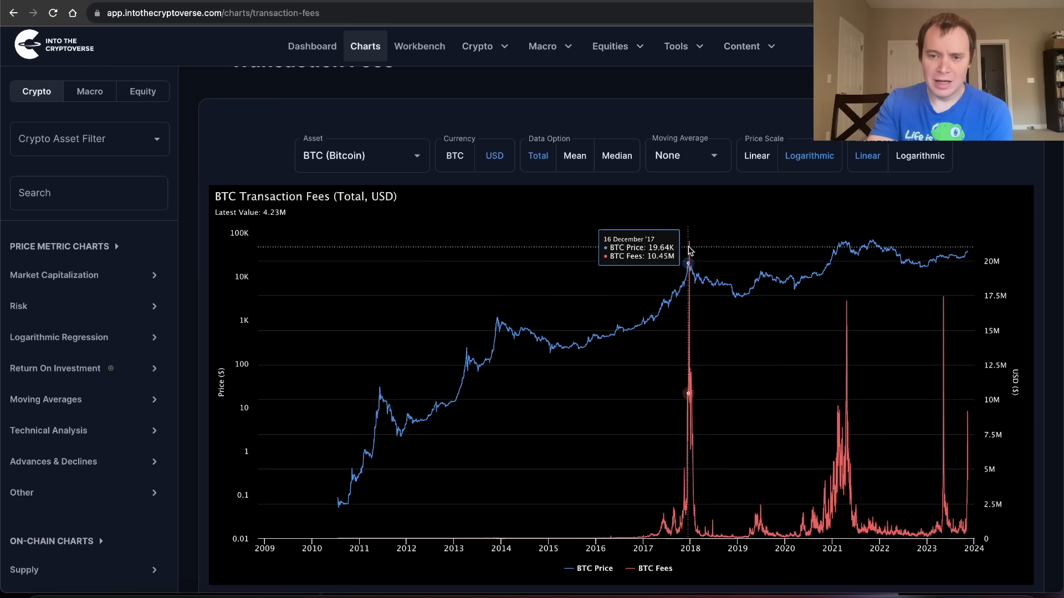
mouse_move(889, 302)
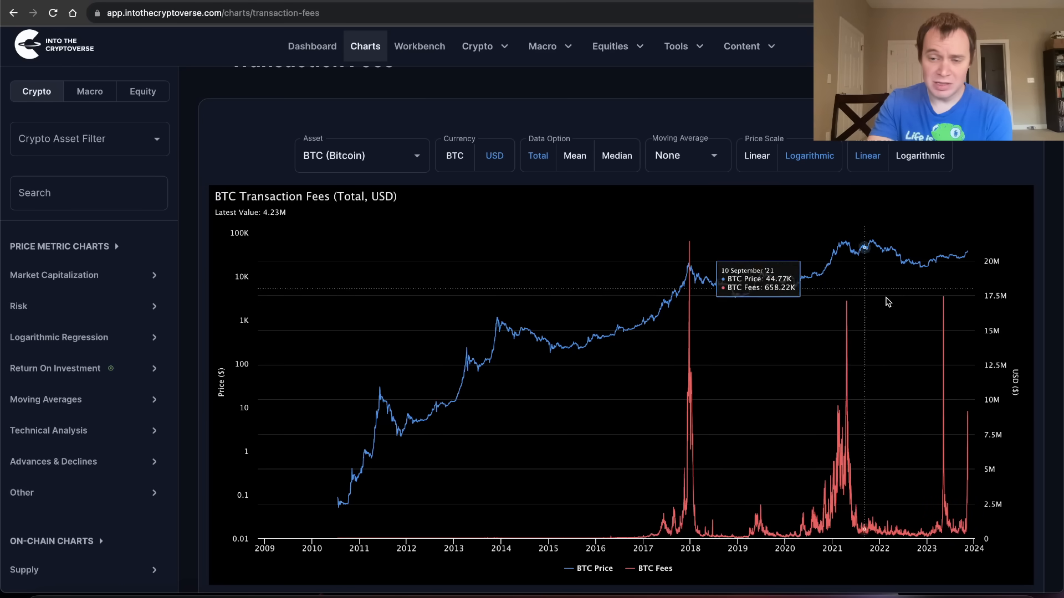
mouse_move(852, 306)
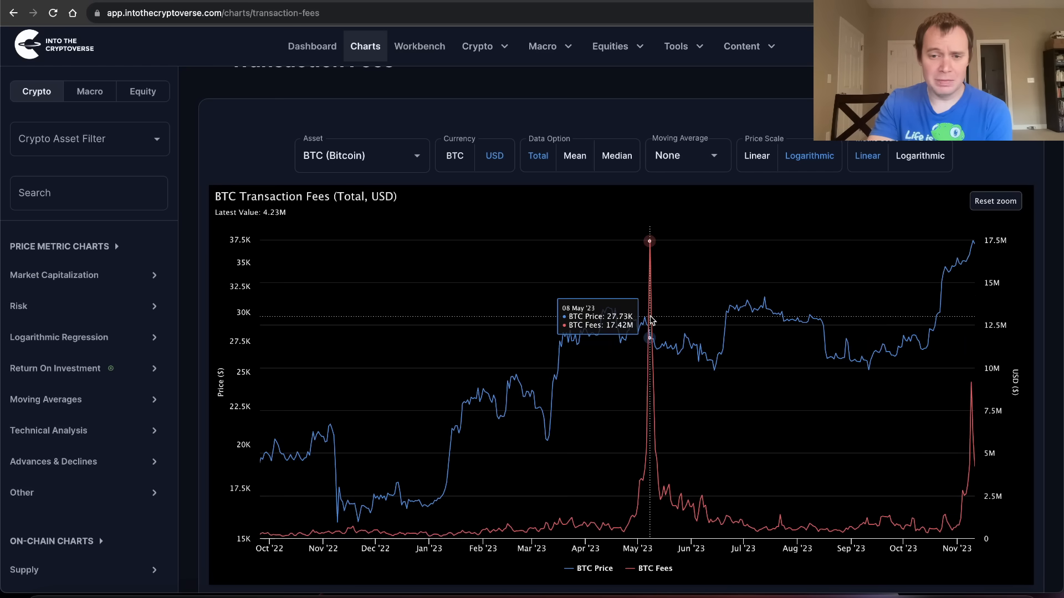
mouse_move(591, 320)
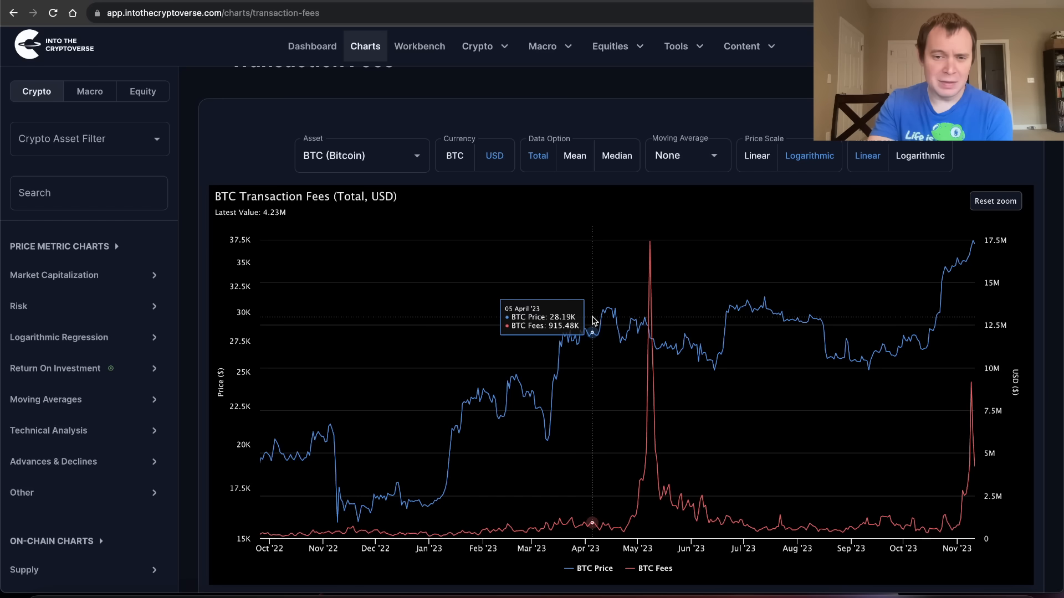
mouse_move(609, 319)
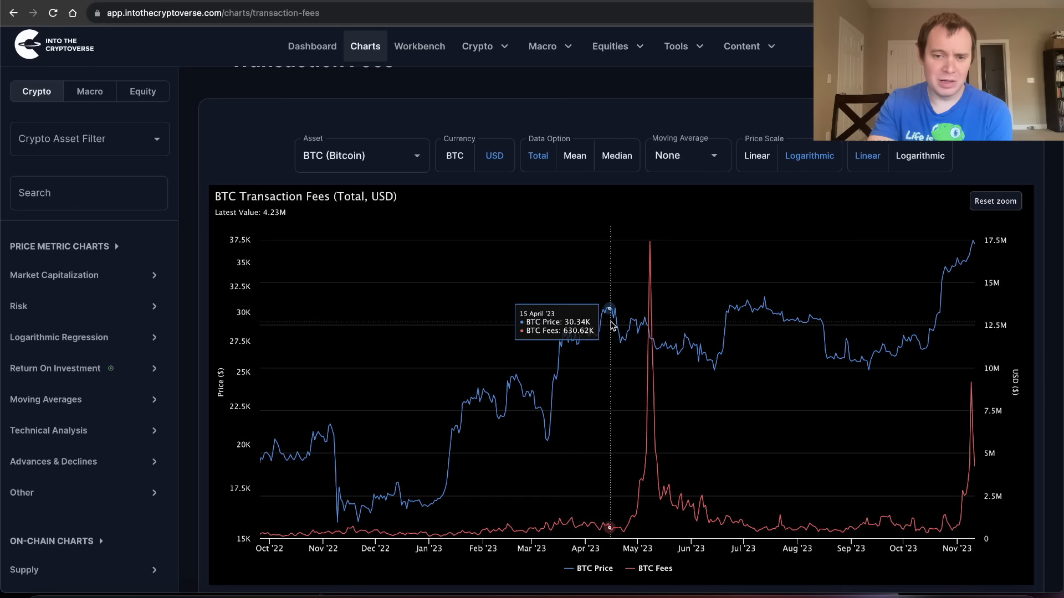
mouse_move(650, 315)
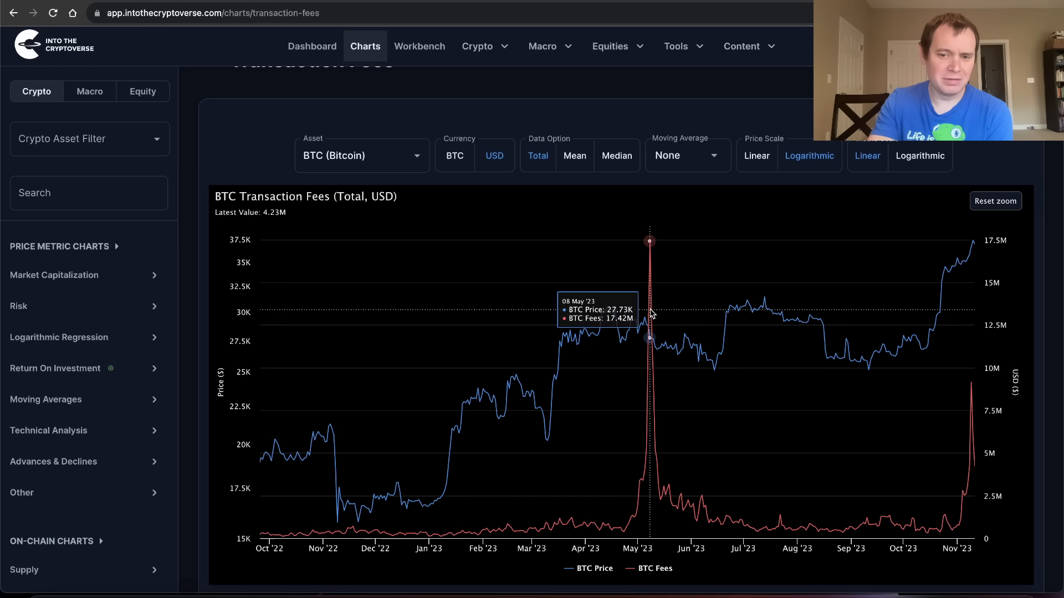
mouse_move(652, 242)
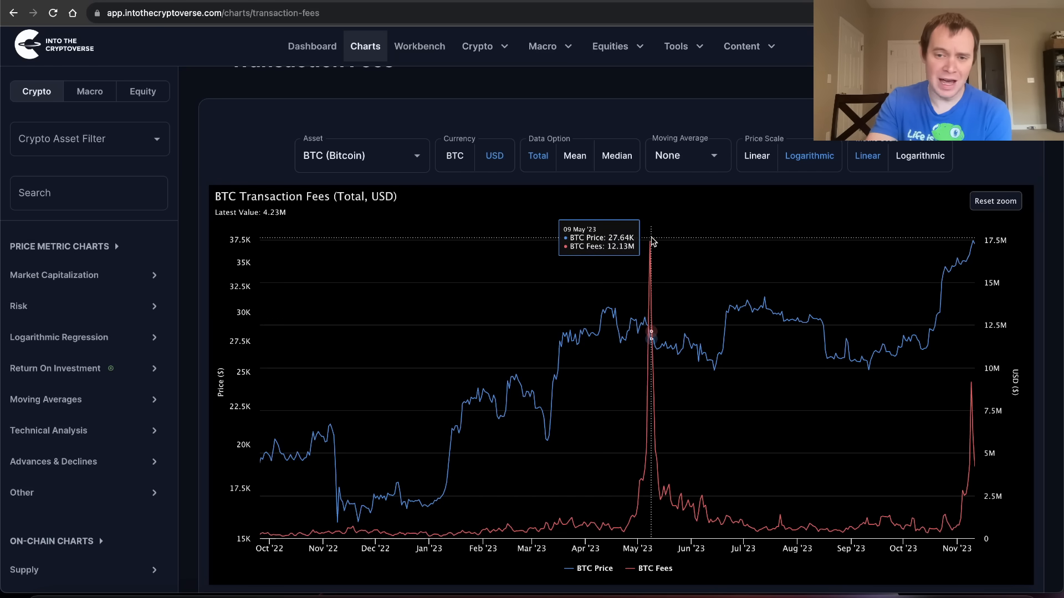
mouse_move(649, 244)
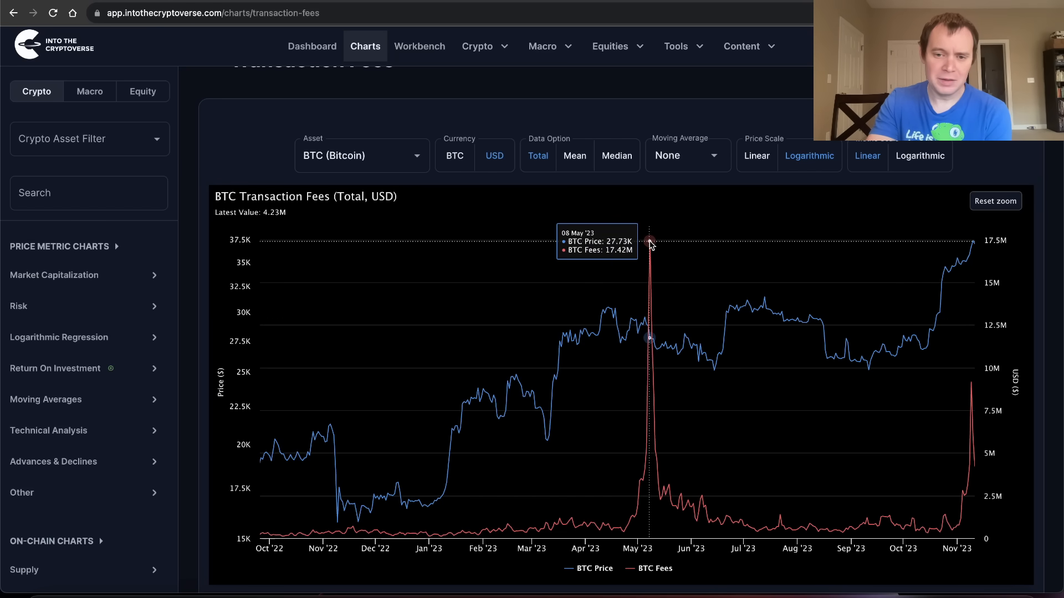
mouse_move(611, 317)
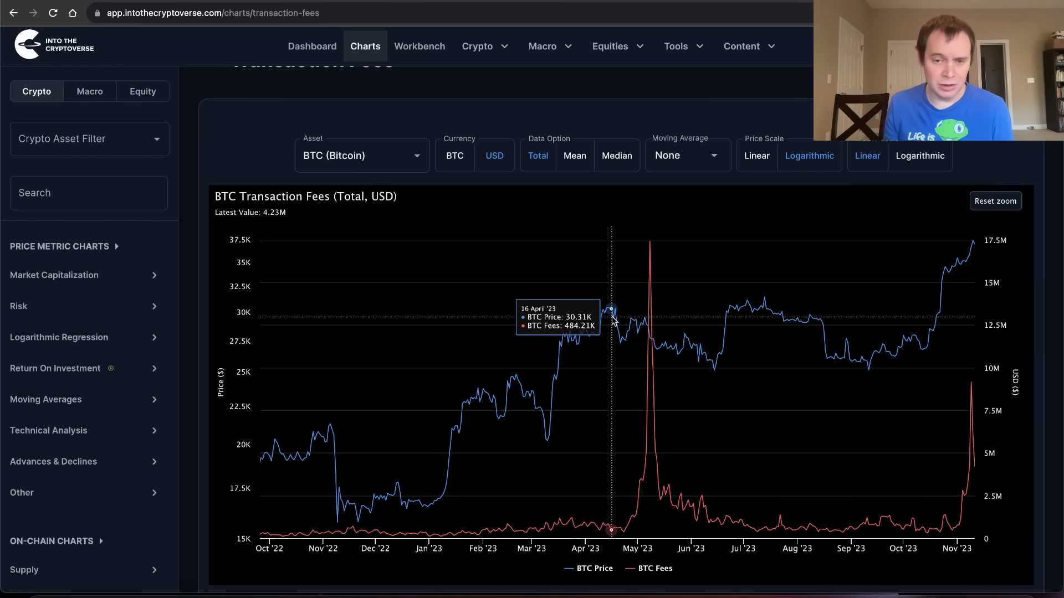
mouse_move(616, 320)
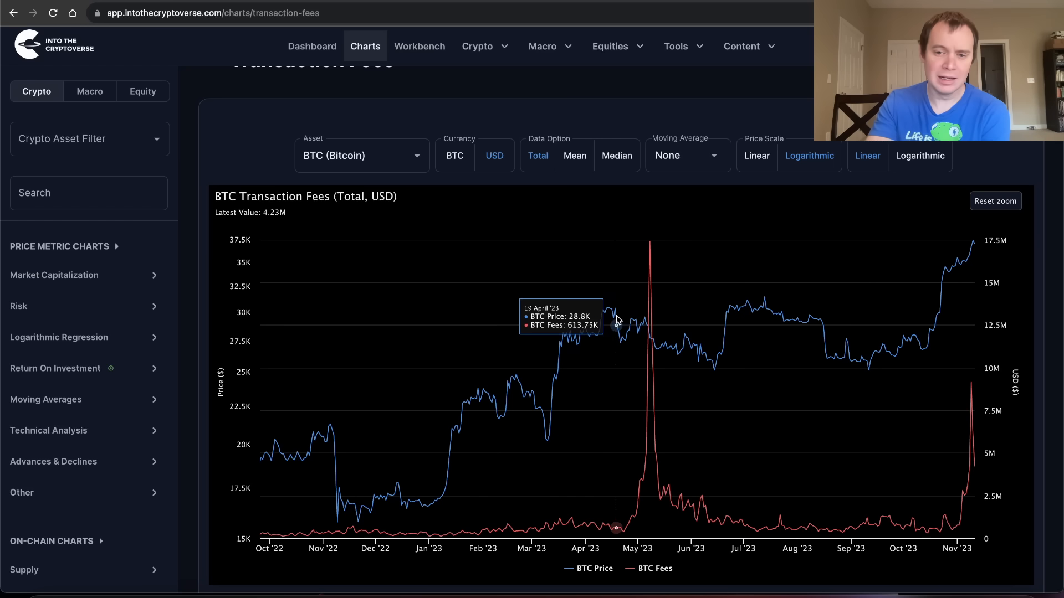
mouse_move(650, 297)
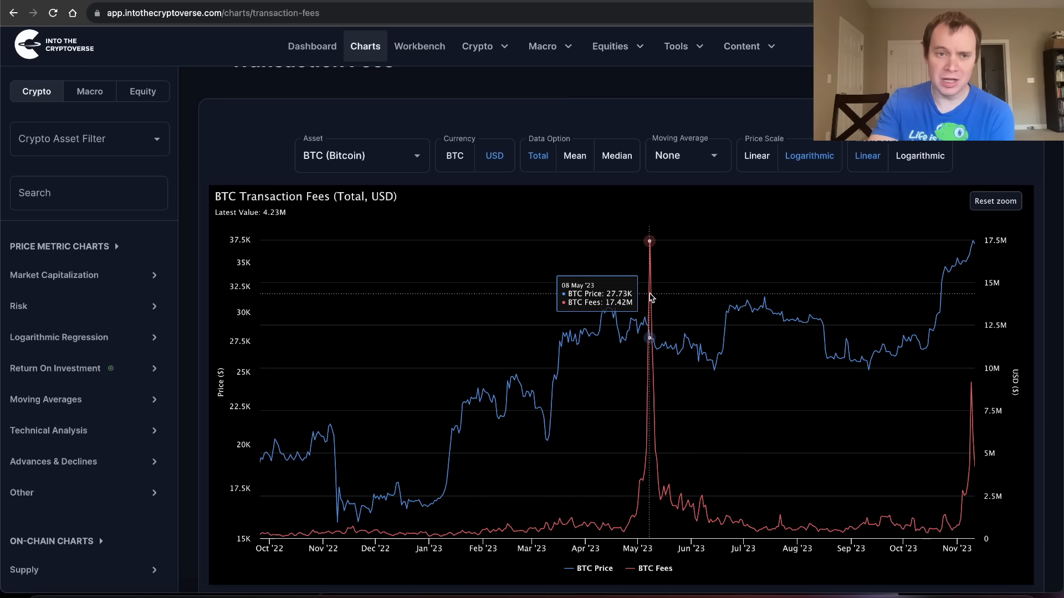
mouse_move(617, 326)
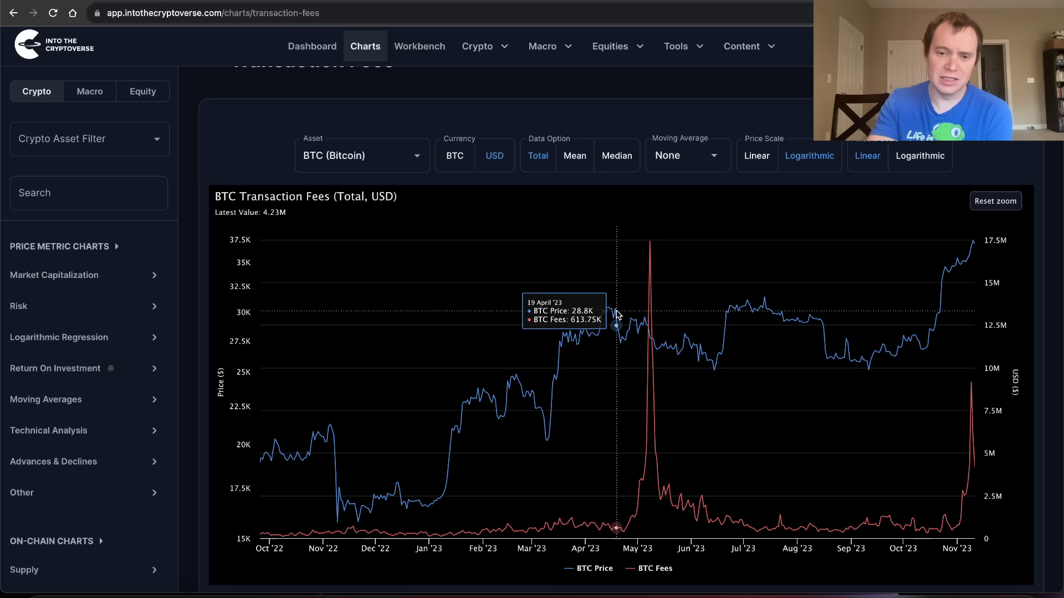
mouse_move(611, 314)
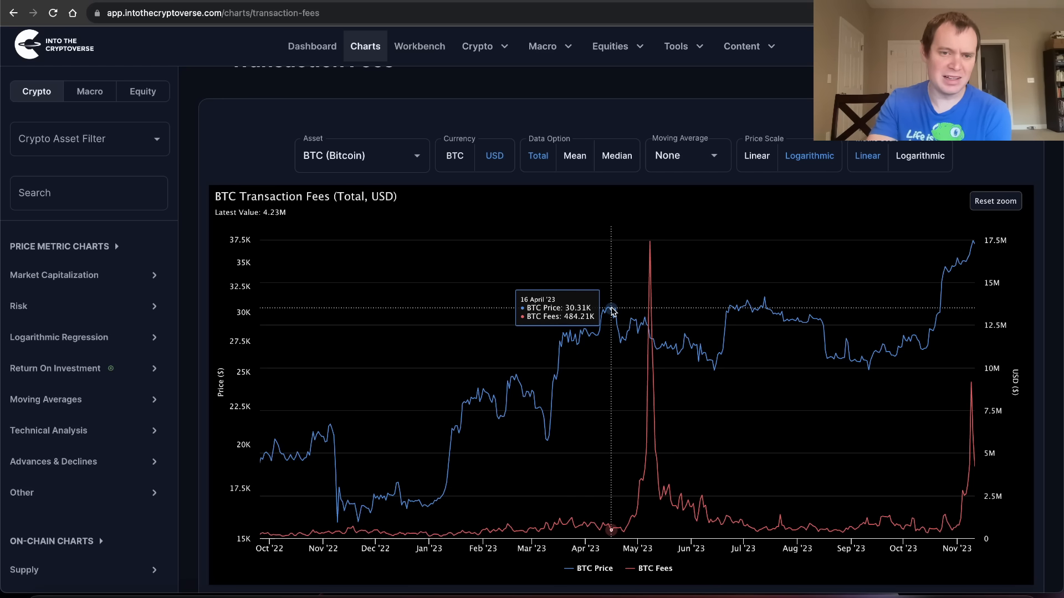
mouse_move(977, 243)
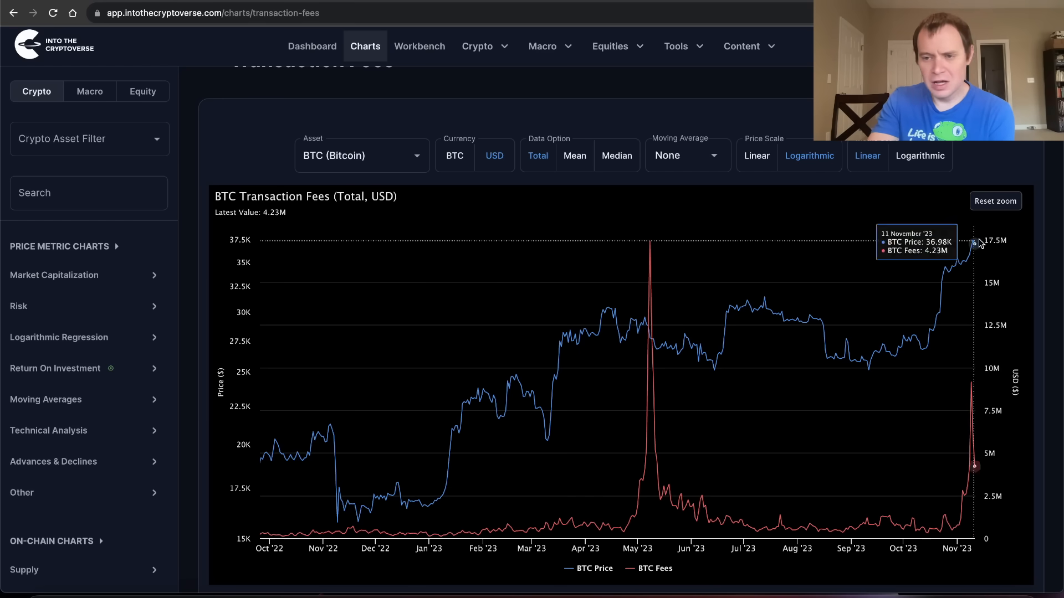
left_click(994, 201)
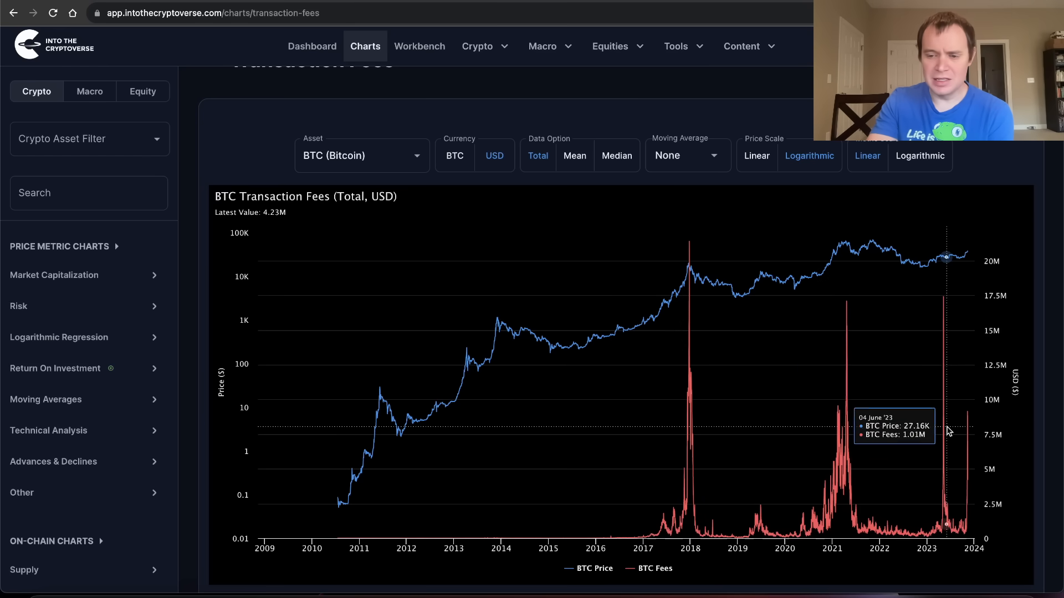
mouse_move(949, 435)
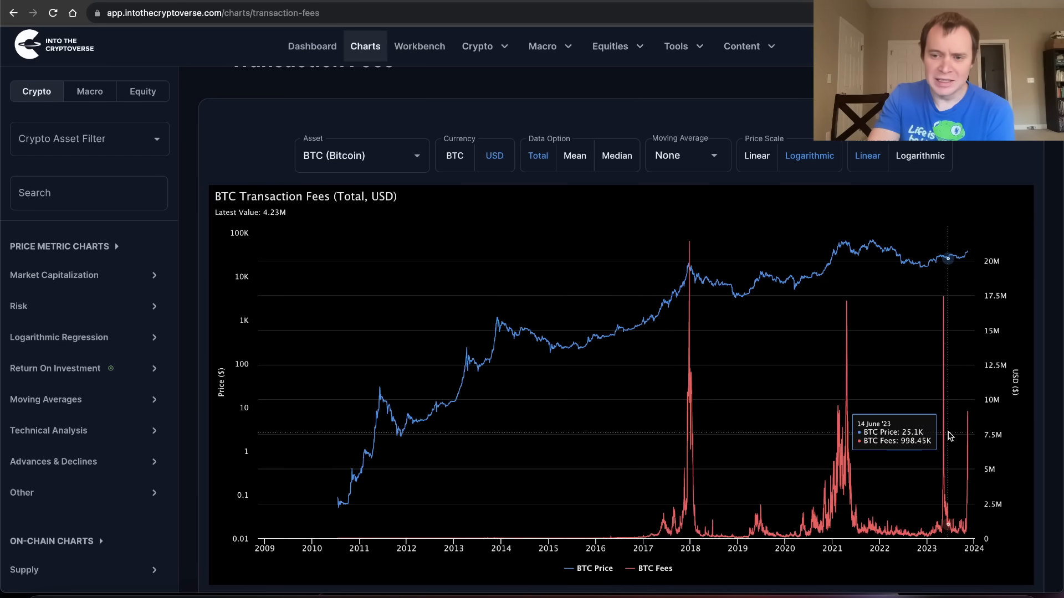
mouse_move(945, 316)
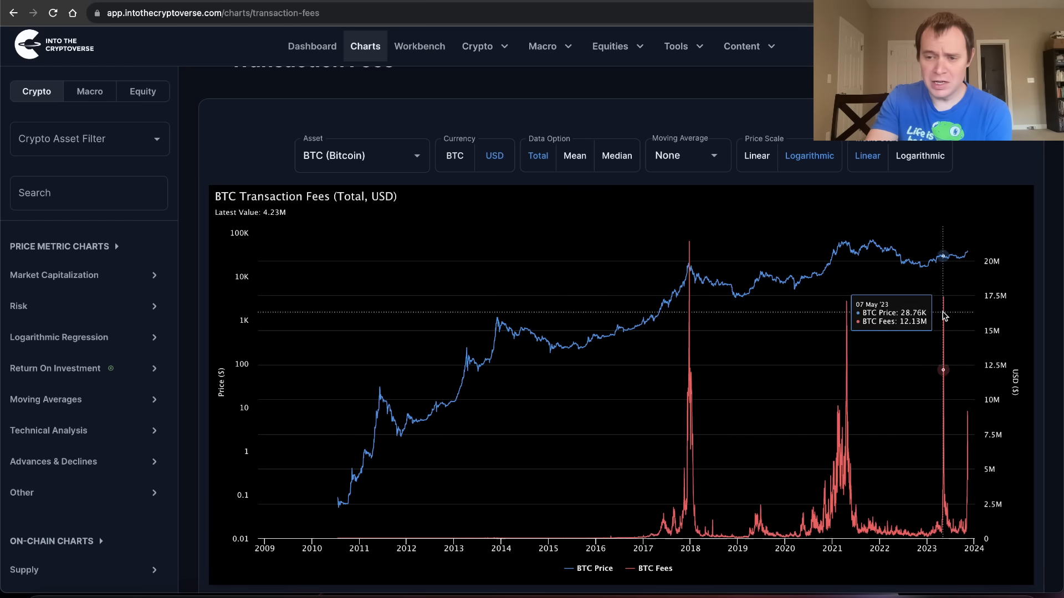
mouse_move(945, 303)
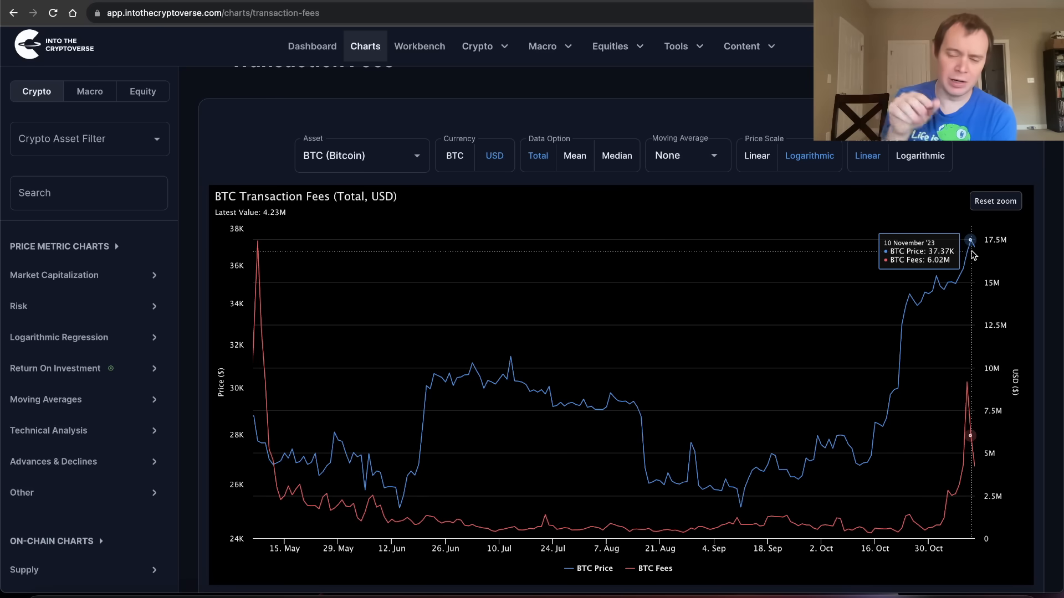
mouse_move(969, 311)
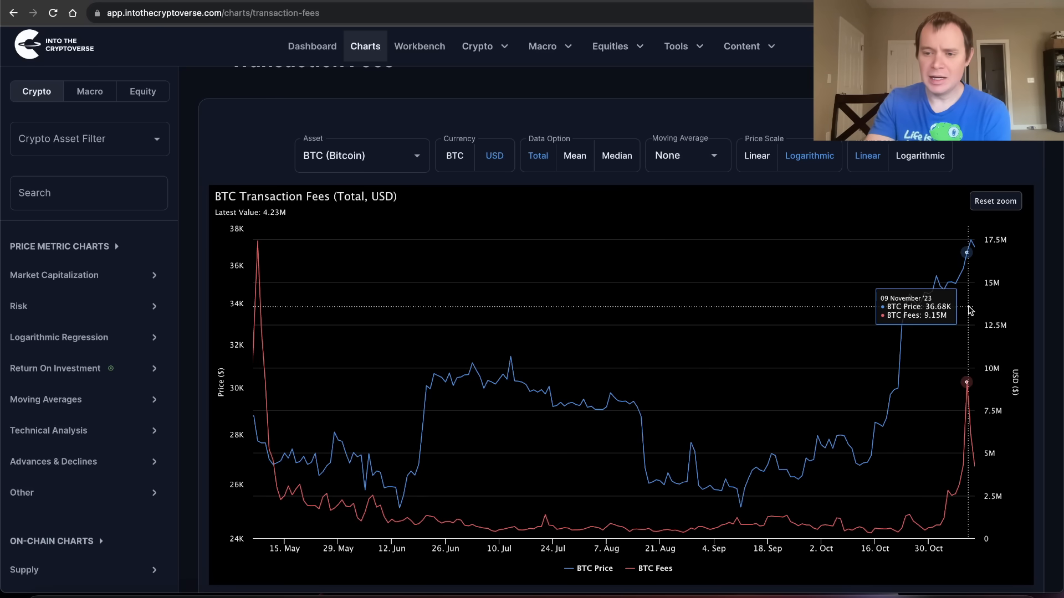
mouse_move(969, 404)
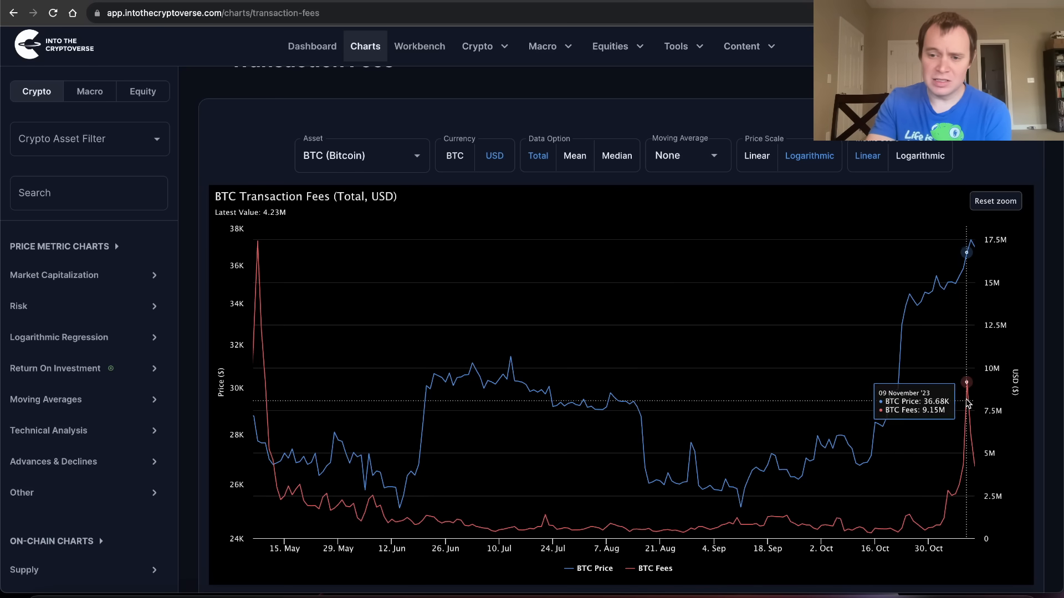
mouse_move(982, 438)
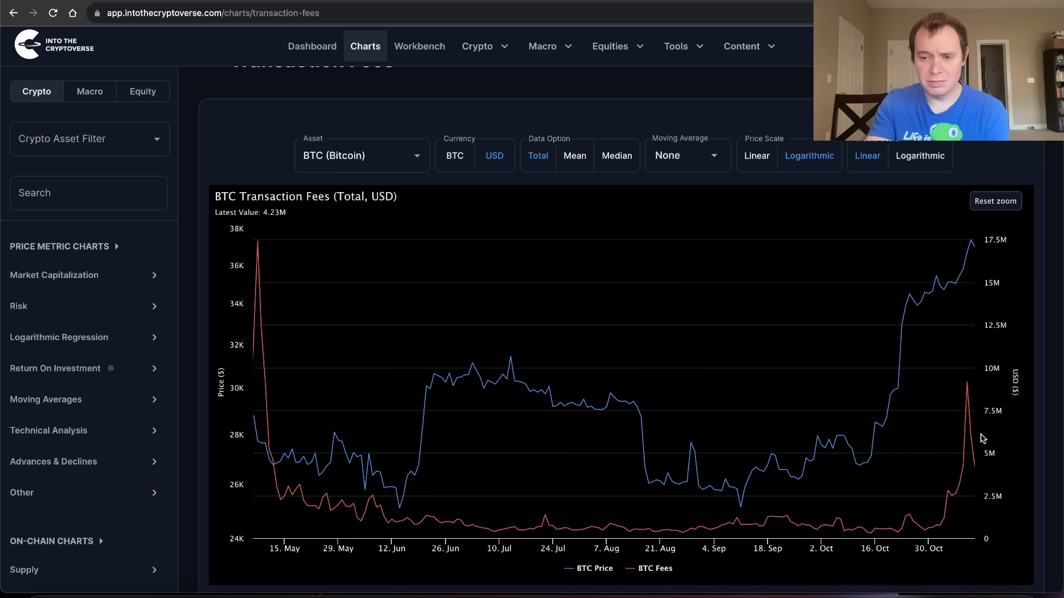
mouse_move(972, 475)
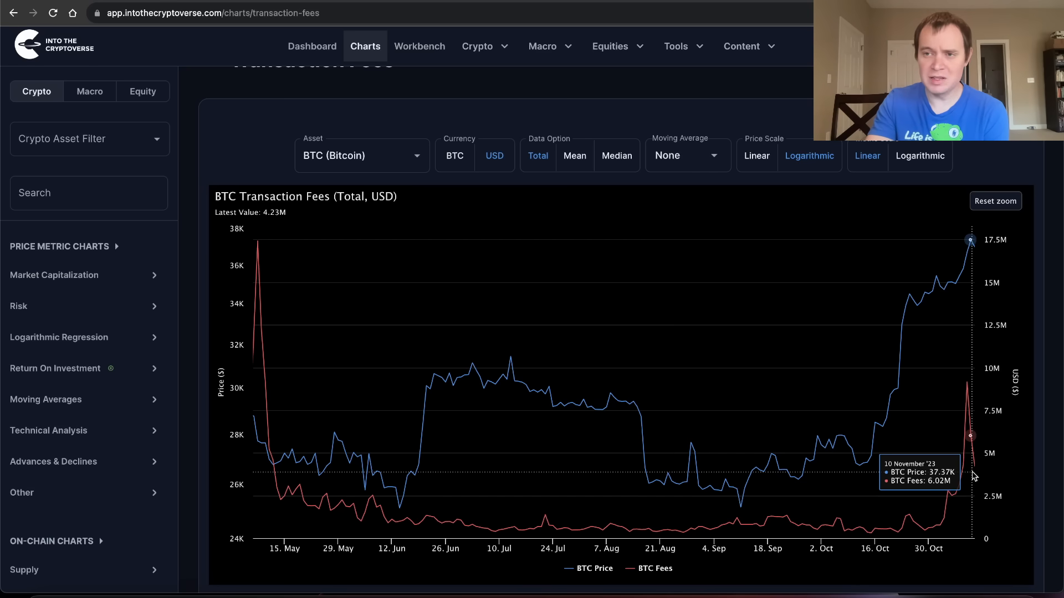
mouse_move(974, 469)
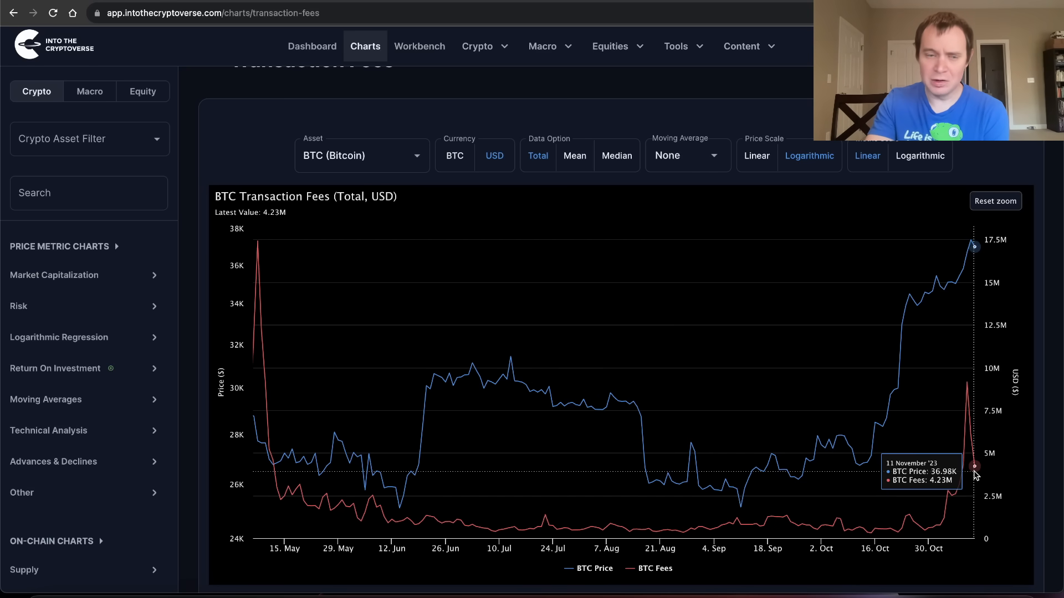
Reset zoom after examining May–November 2023 fees, restoring the full 2009–2024 history
left_click(994, 201)
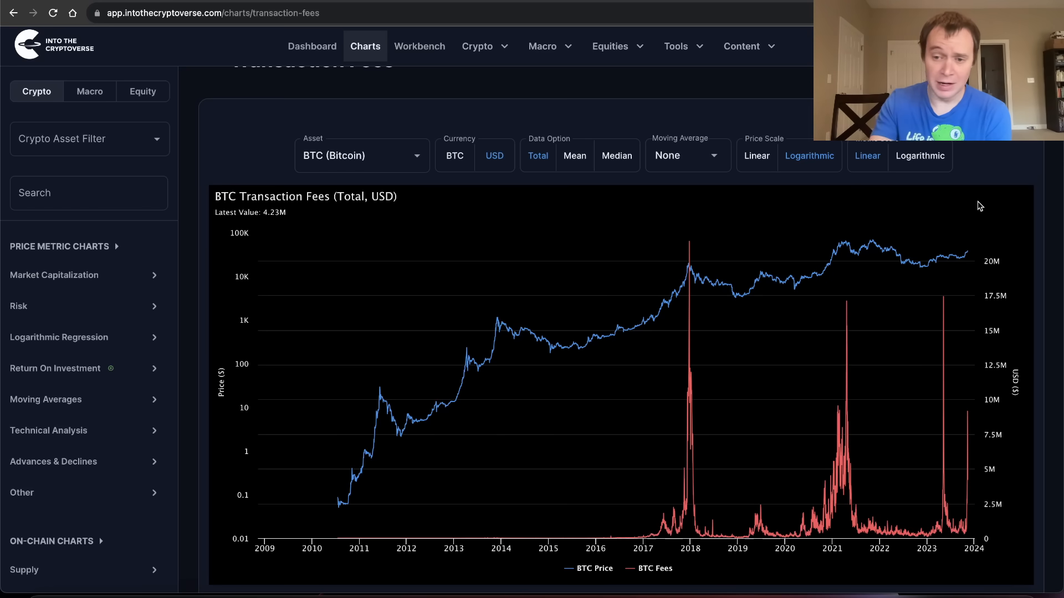
mouse_move(837, 415)
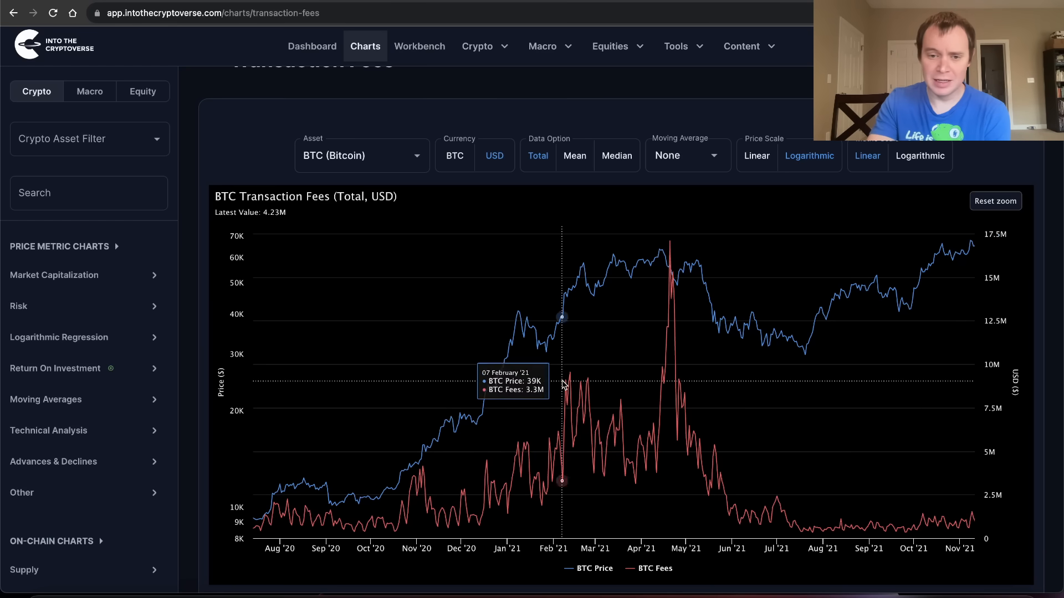
mouse_move(570, 378)
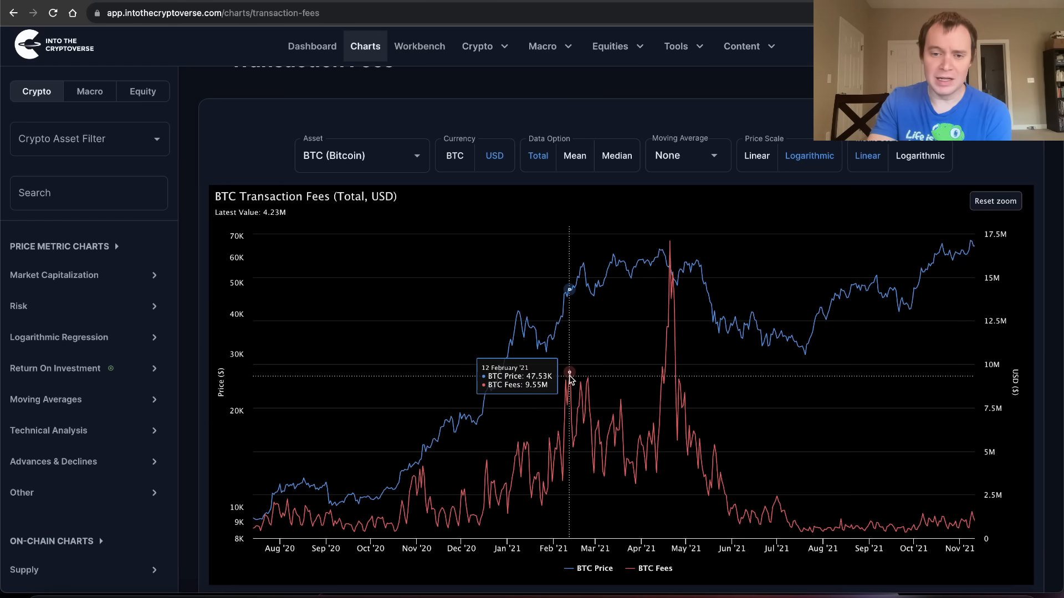
mouse_move(667, 364)
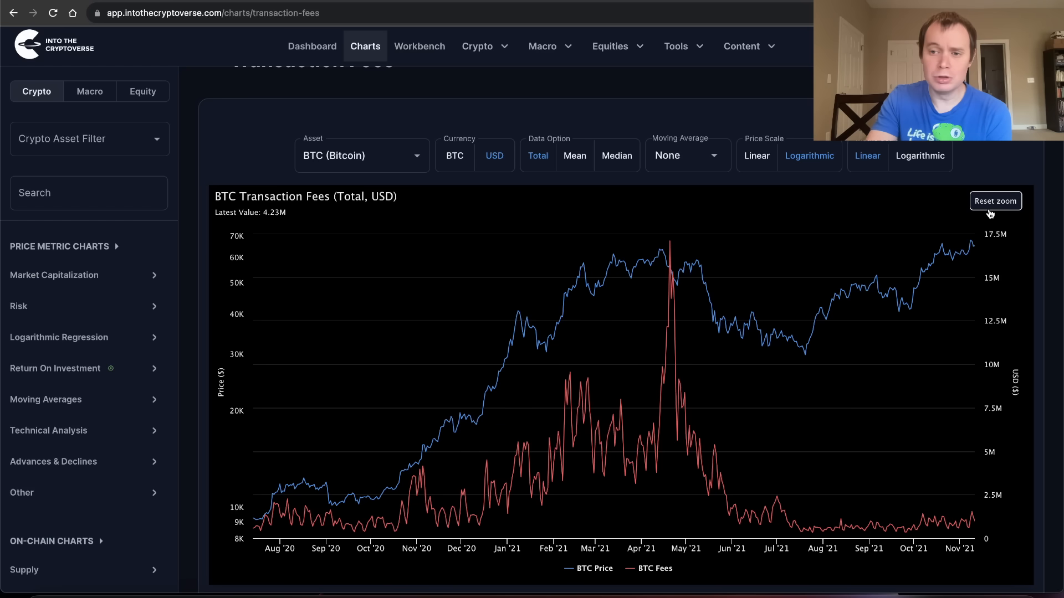
left_click(994, 200)
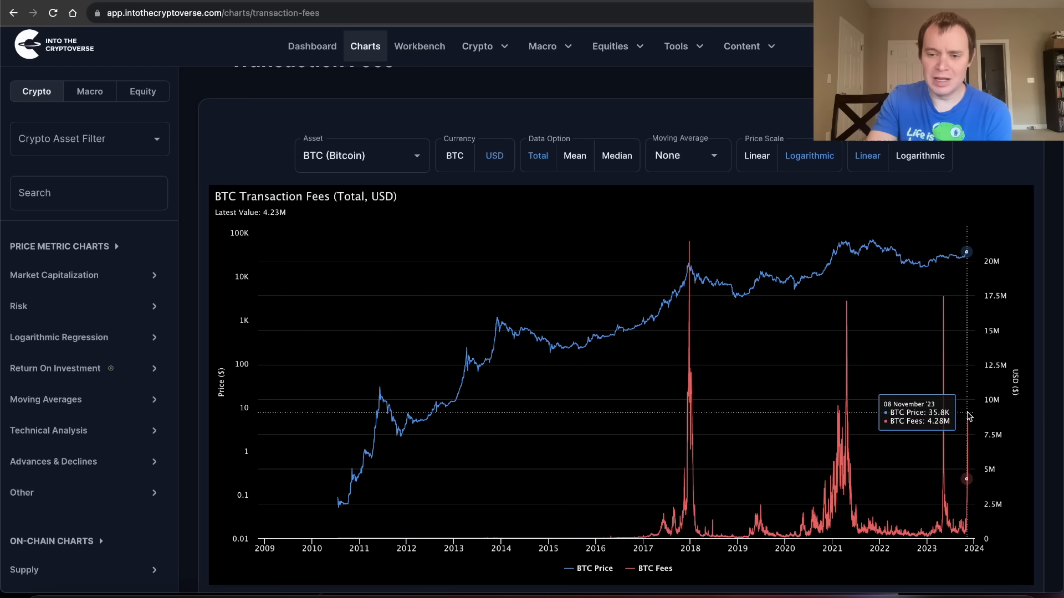
mouse_move(833, 415)
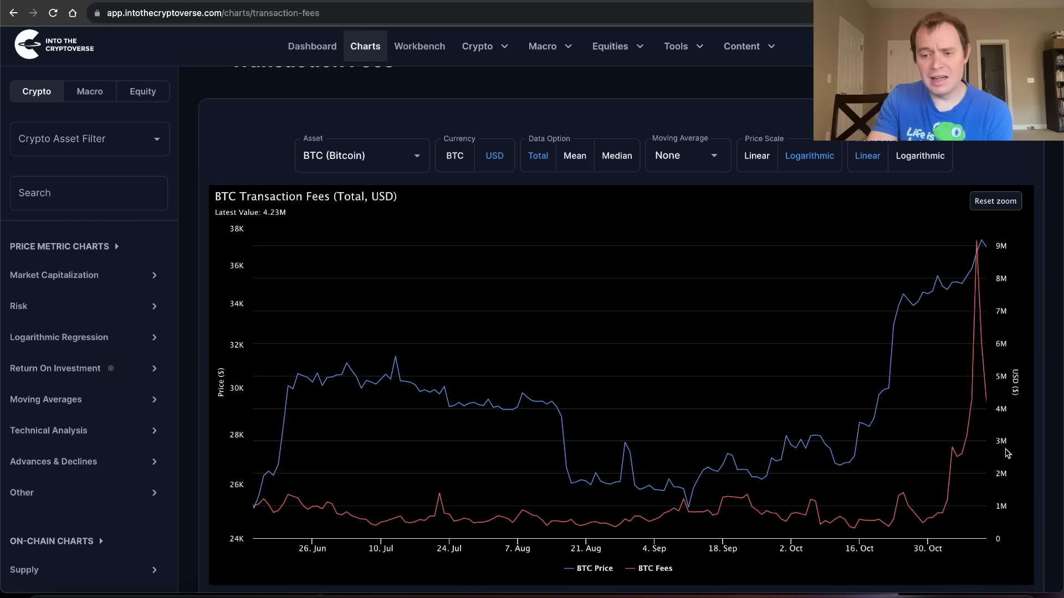
Reset zoom twice around the July–November 2023 close-up of the early-November top
left_click(994, 200)
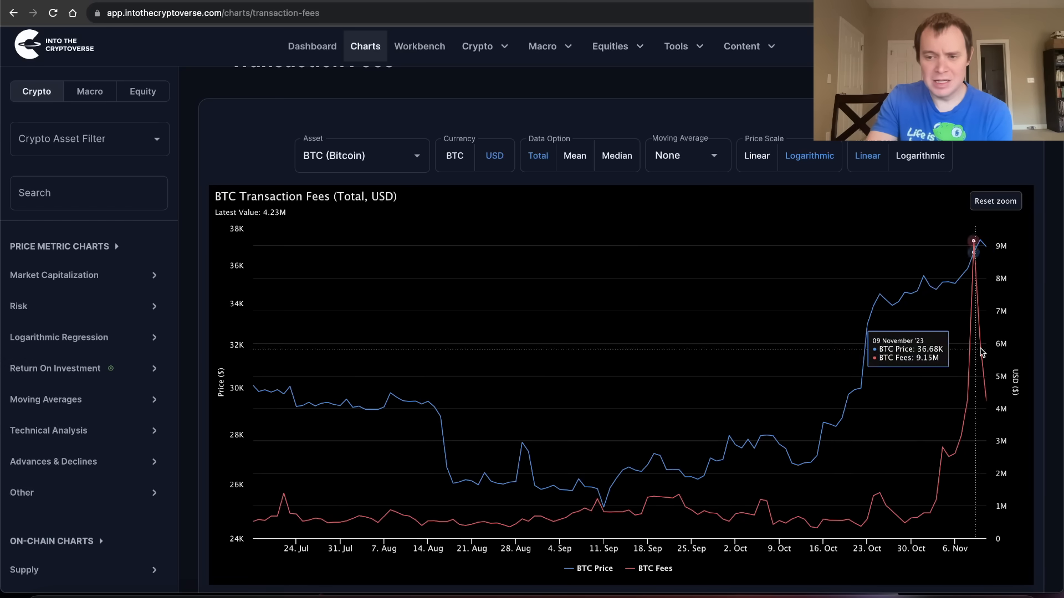
mouse_move(995, 396)
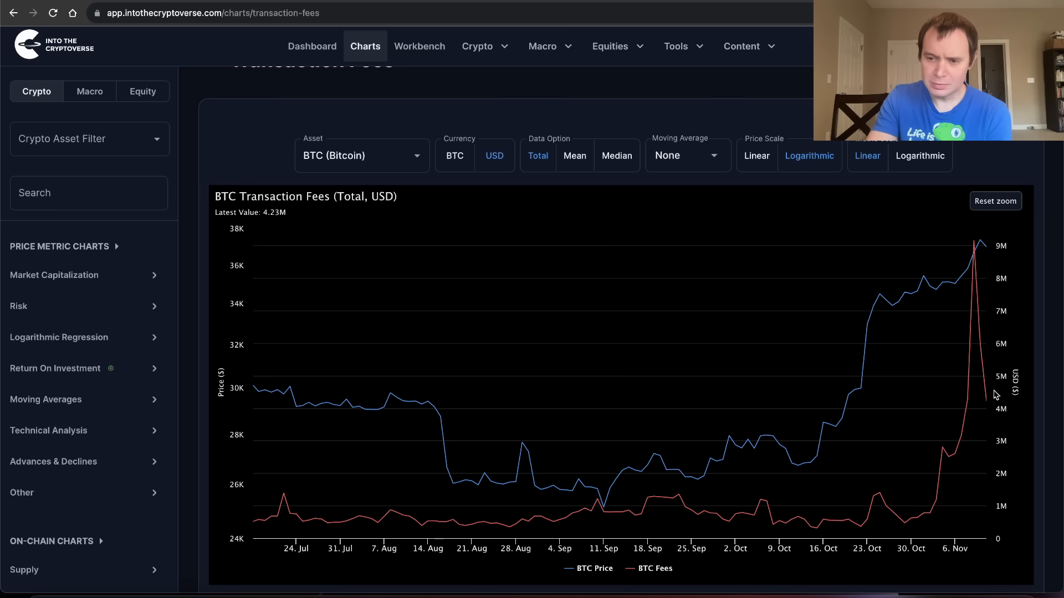
mouse_move(986, 400)
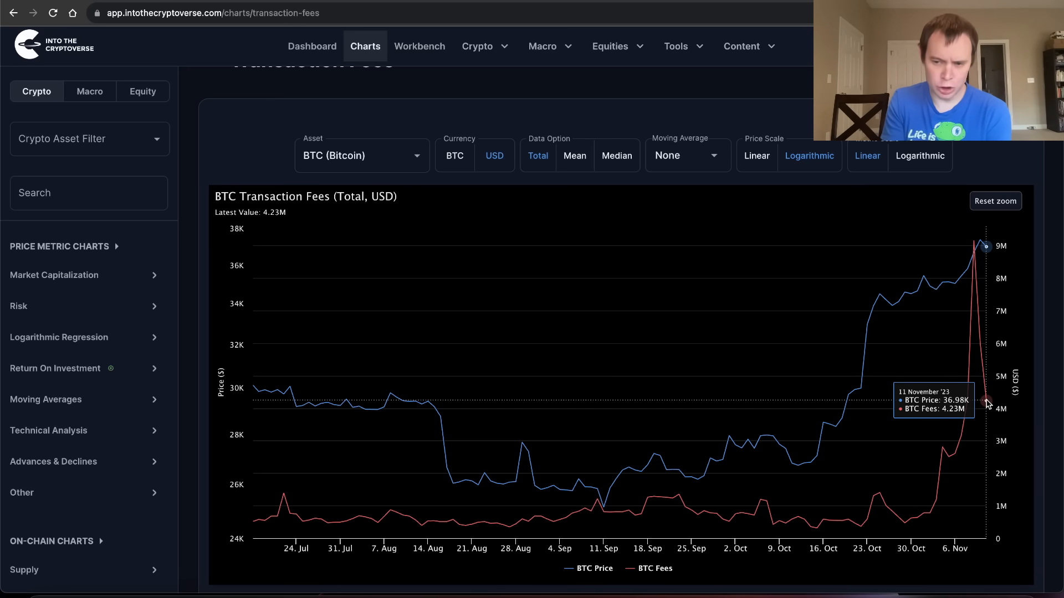
left_click(995, 200)
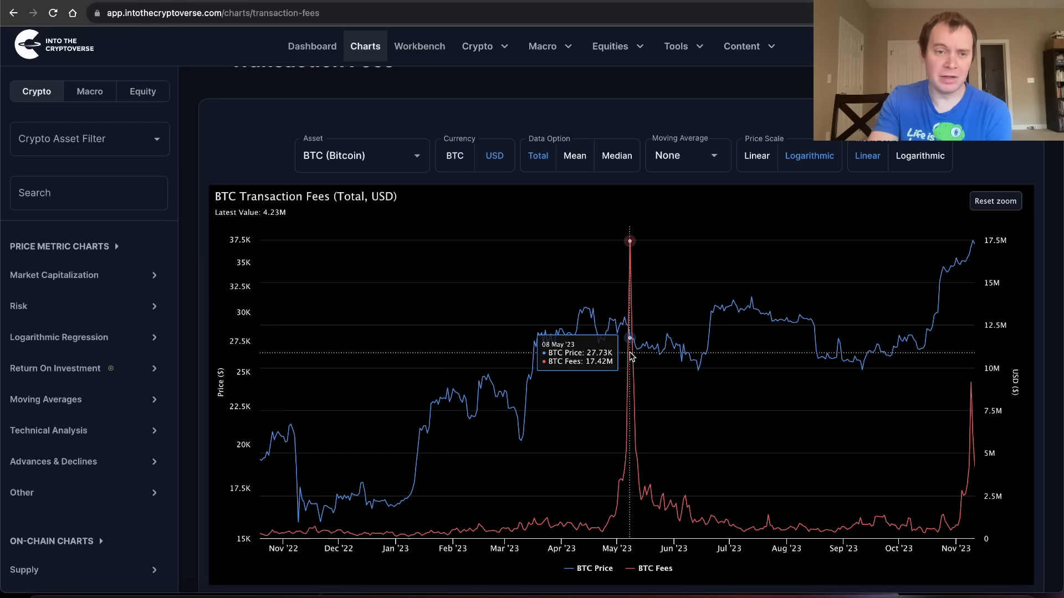
mouse_move(636, 315)
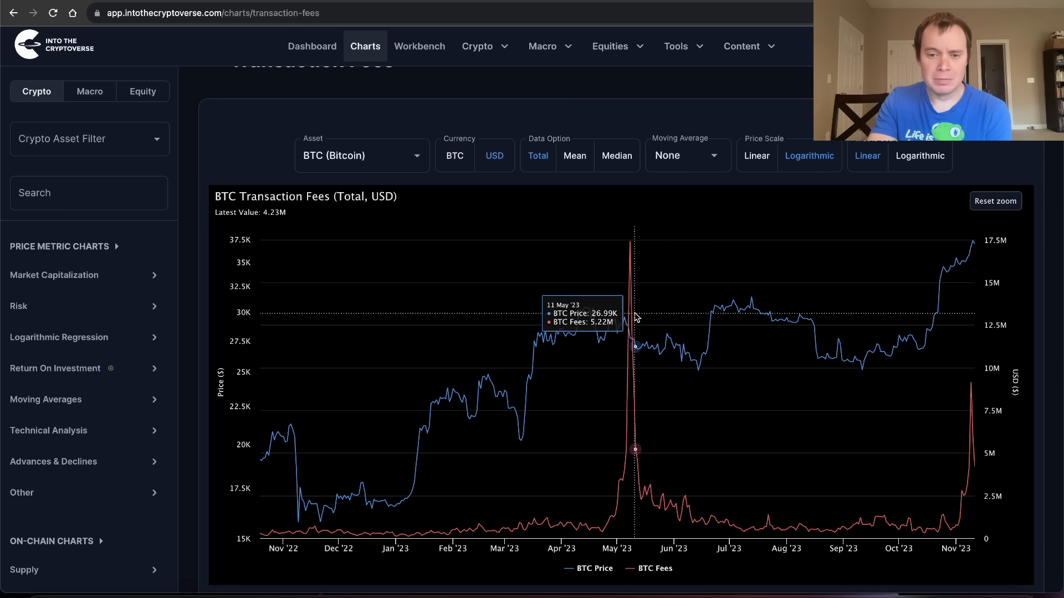
mouse_move(589, 313)
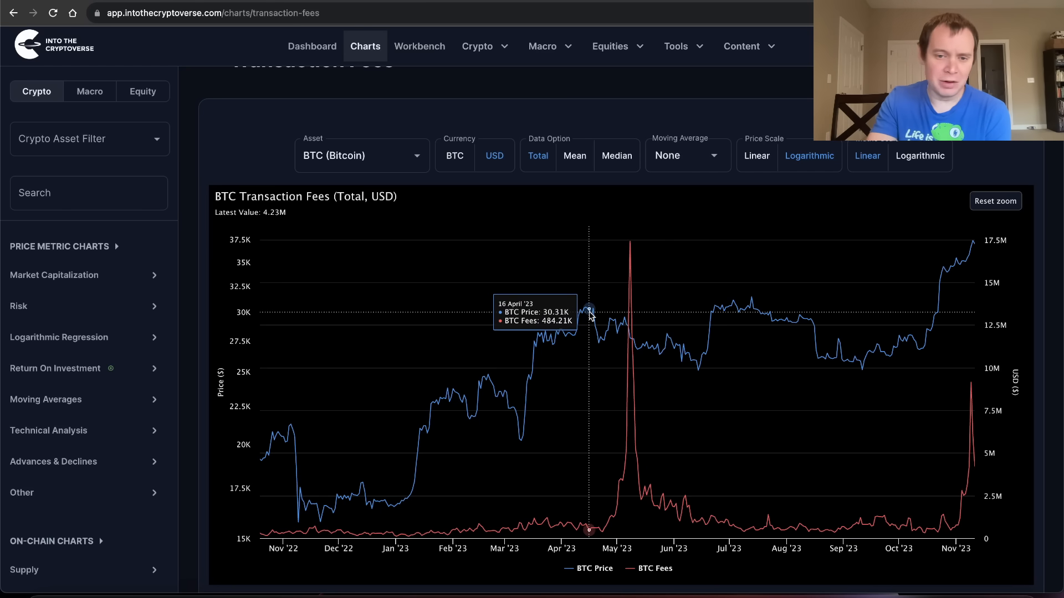
mouse_move(587, 311)
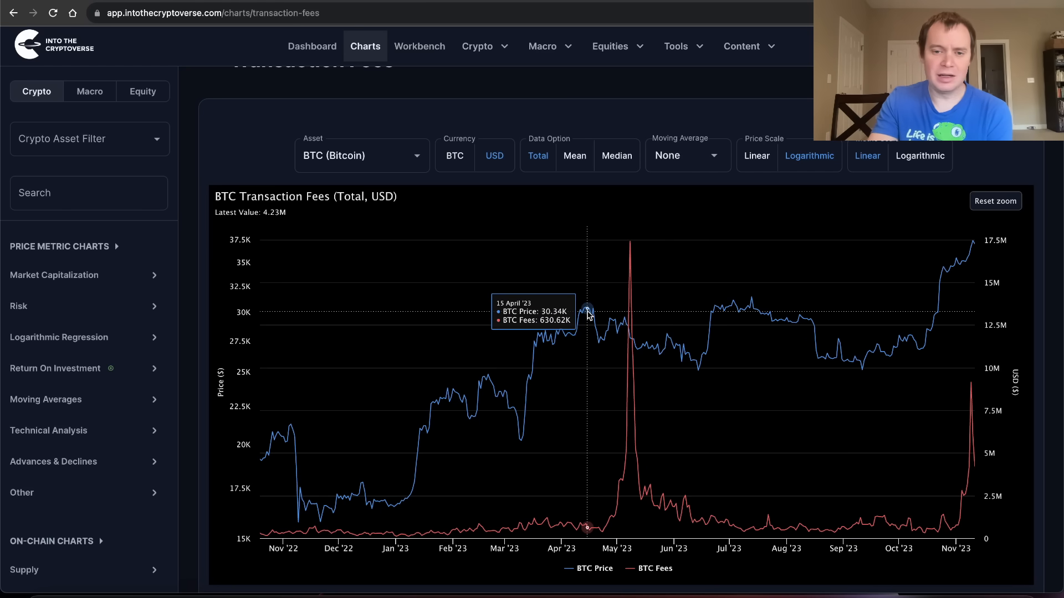
mouse_move(584, 311)
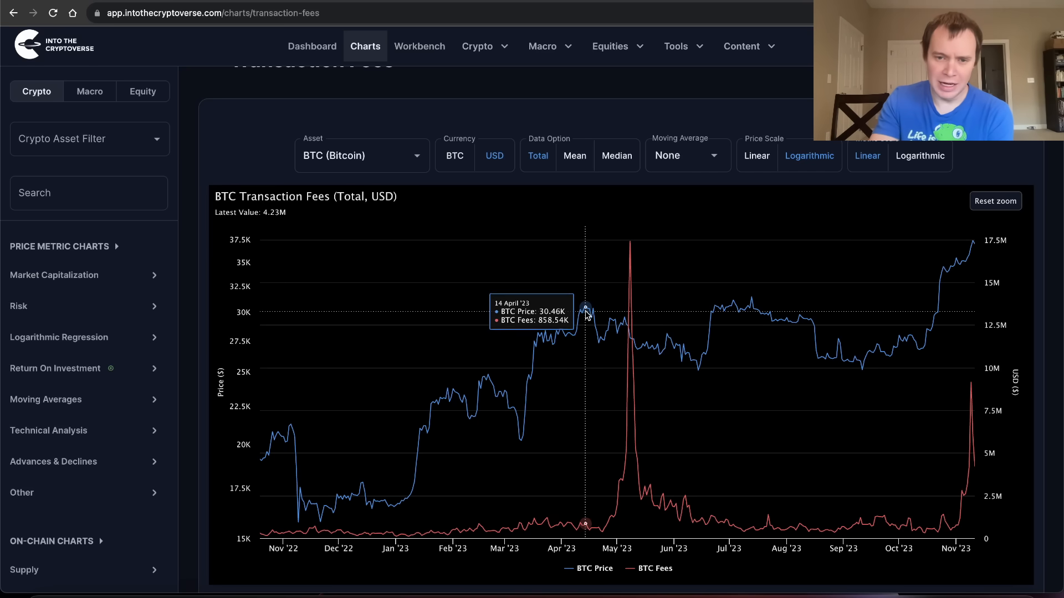
mouse_move(587, 313)
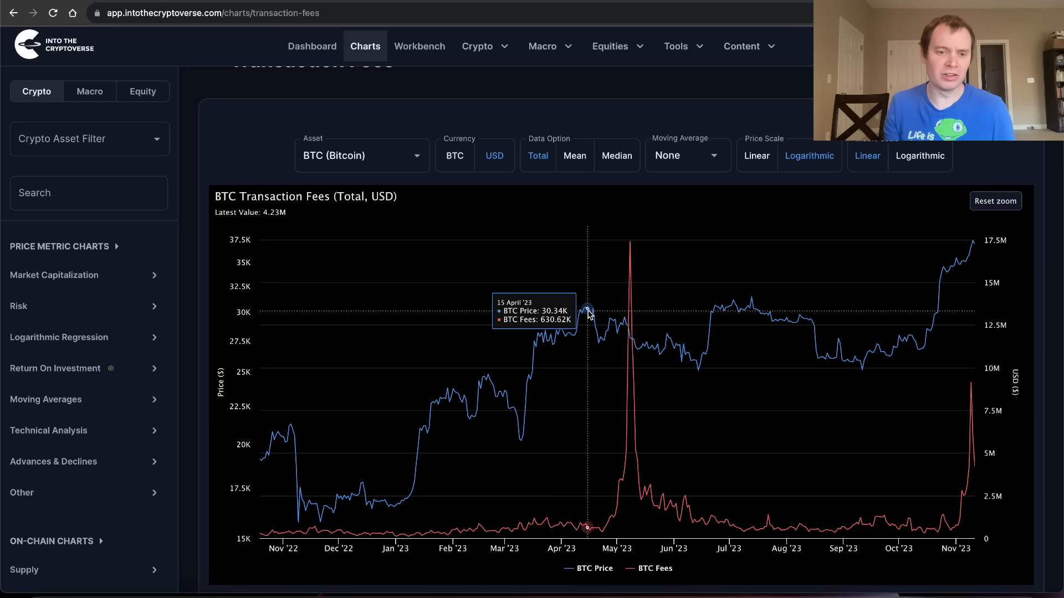
Reset zoom after the Nov 2022–Nov 2023 view, then re-zoom to June–November 2023
left_click(995, 200)
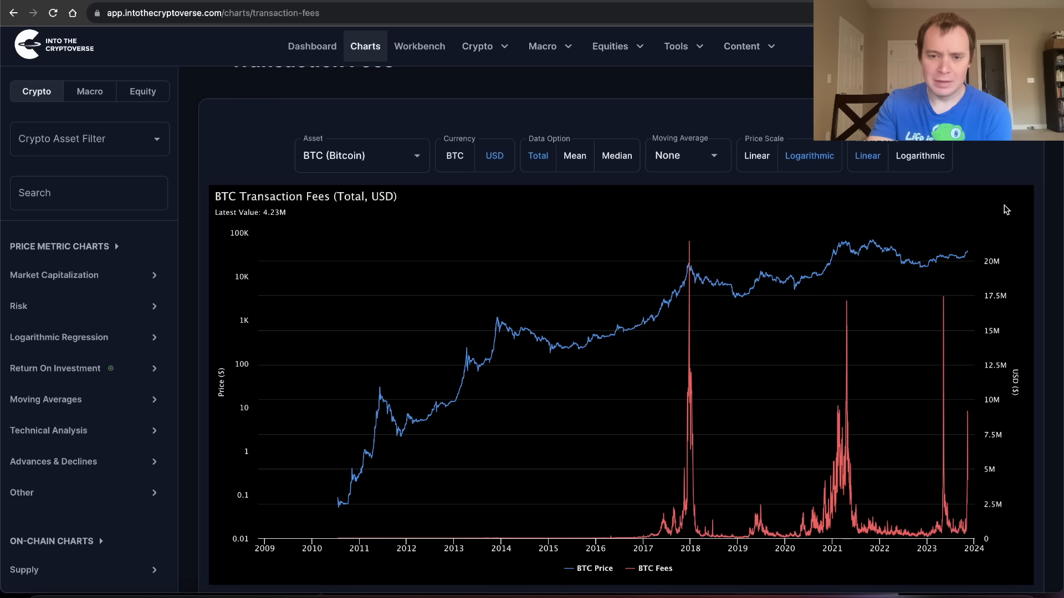
mouse_move(722, 308)
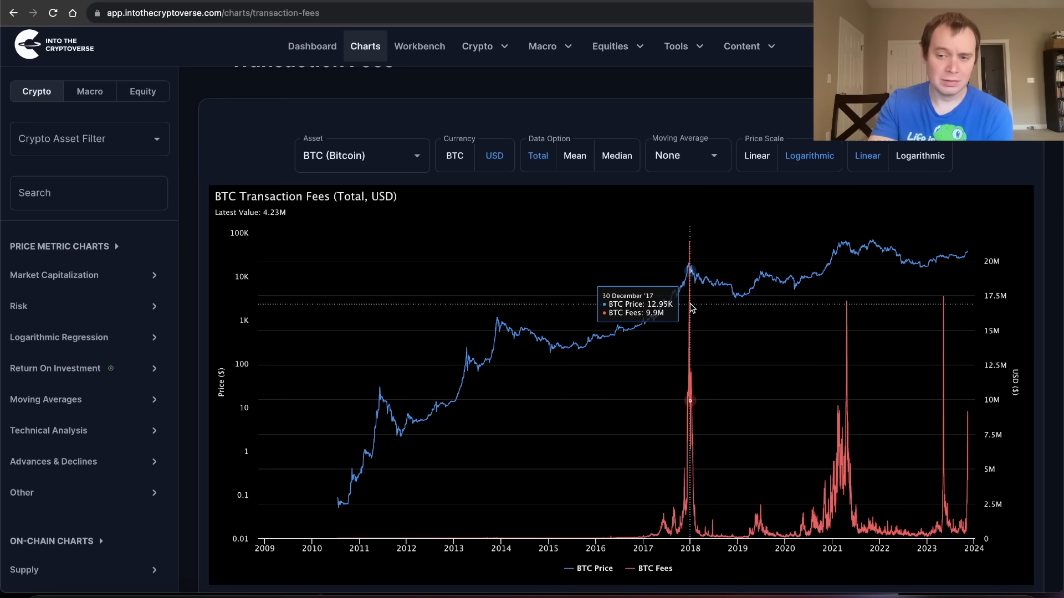
mouse_move(1017, 455)
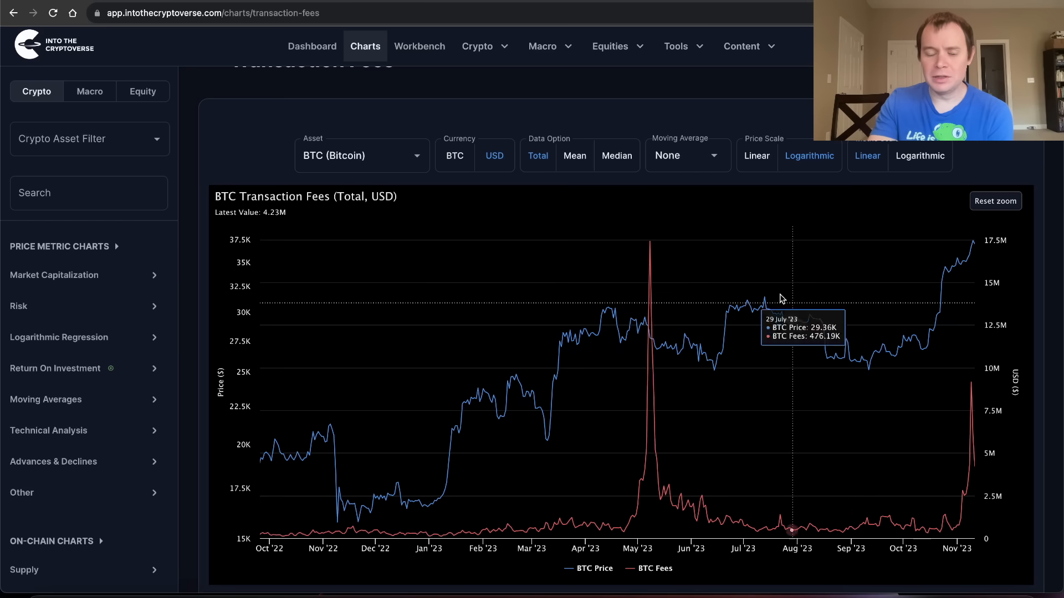
mouse_move(608, 286)
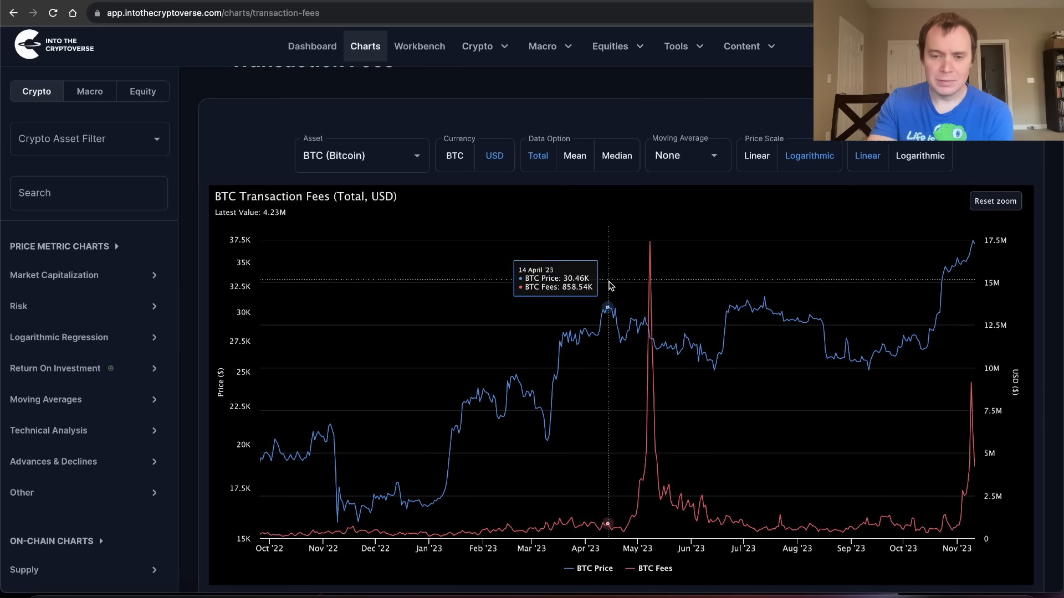
mouse_move(668, 506)
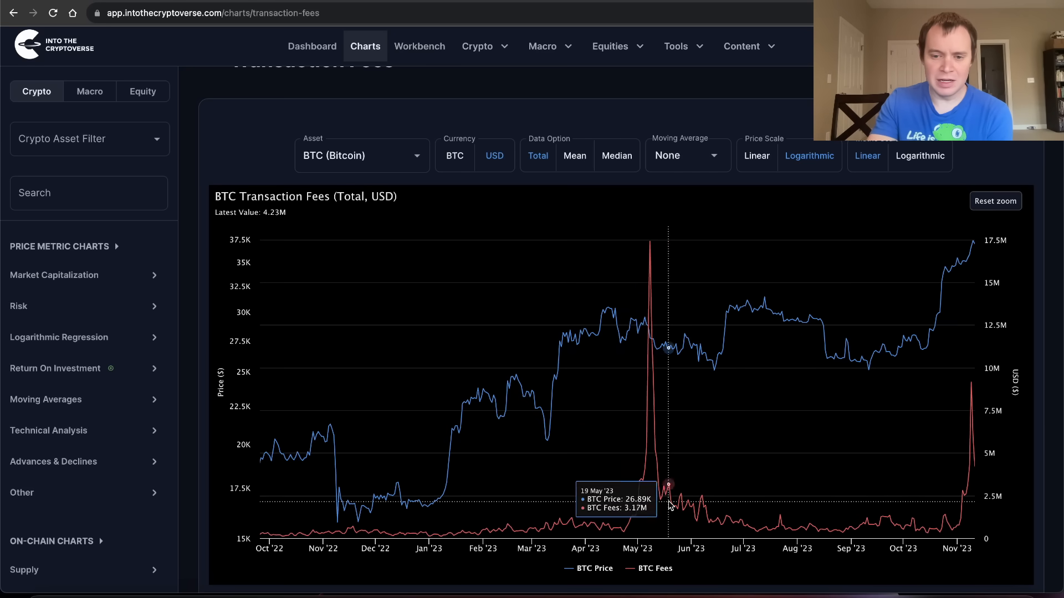
left_click(994, 201)
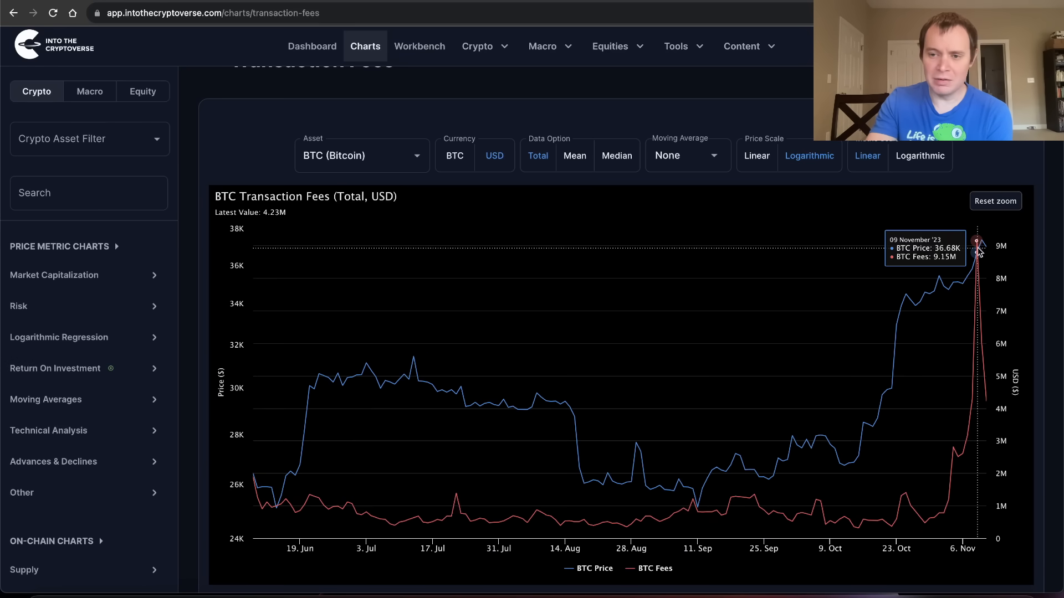
mouse_move(979, 248)
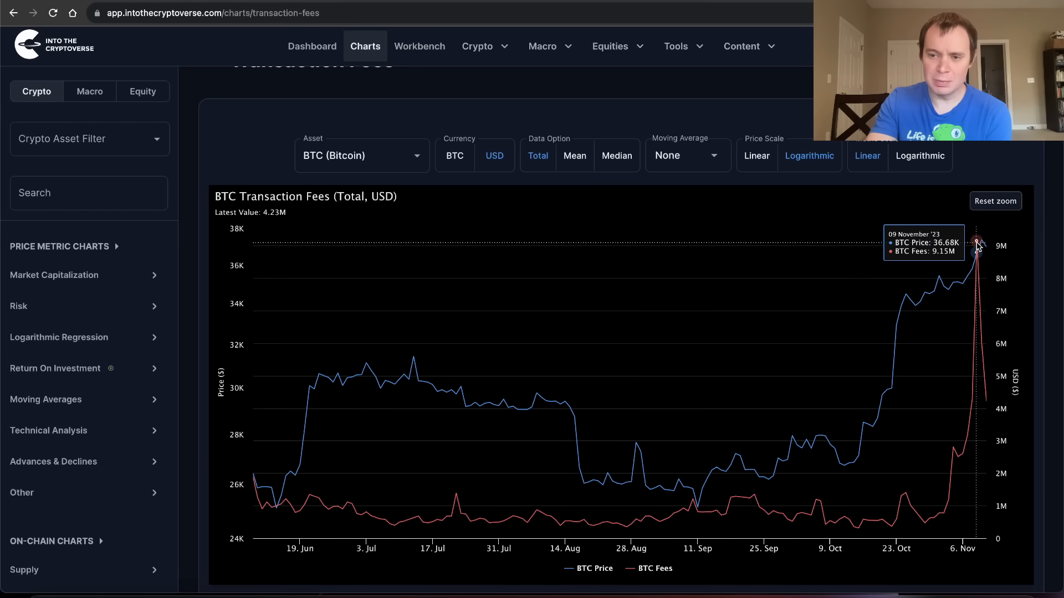
left_click(995, 200)
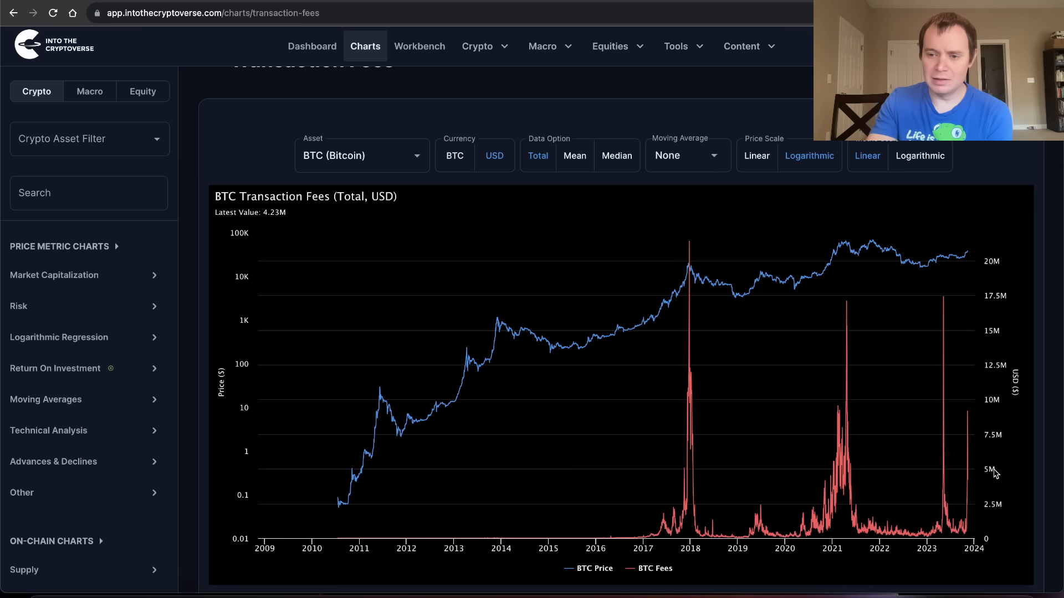
mouse_move(943, 305)
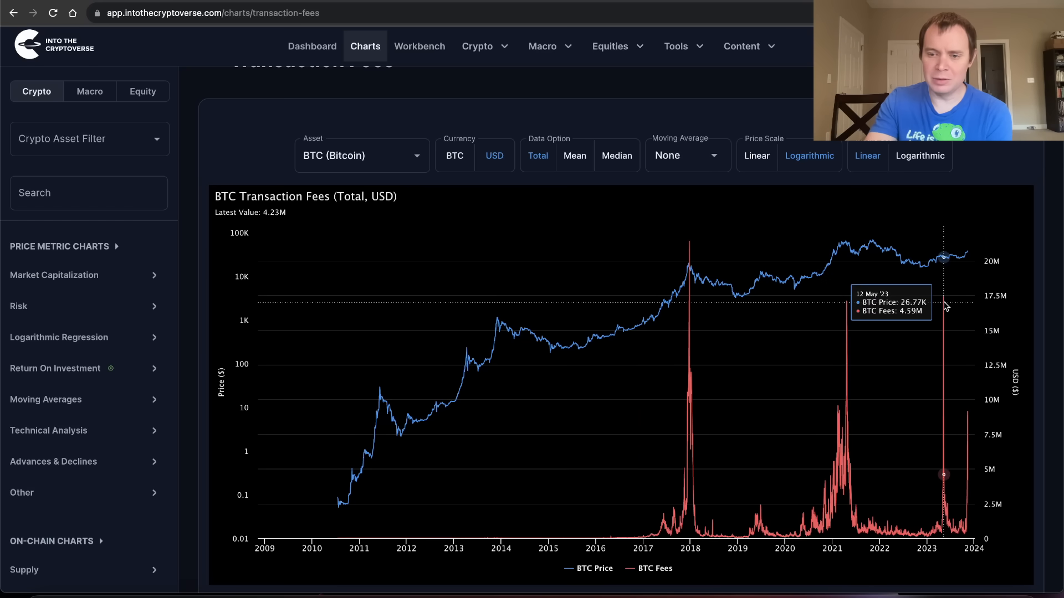
mouse_move(916, 404)
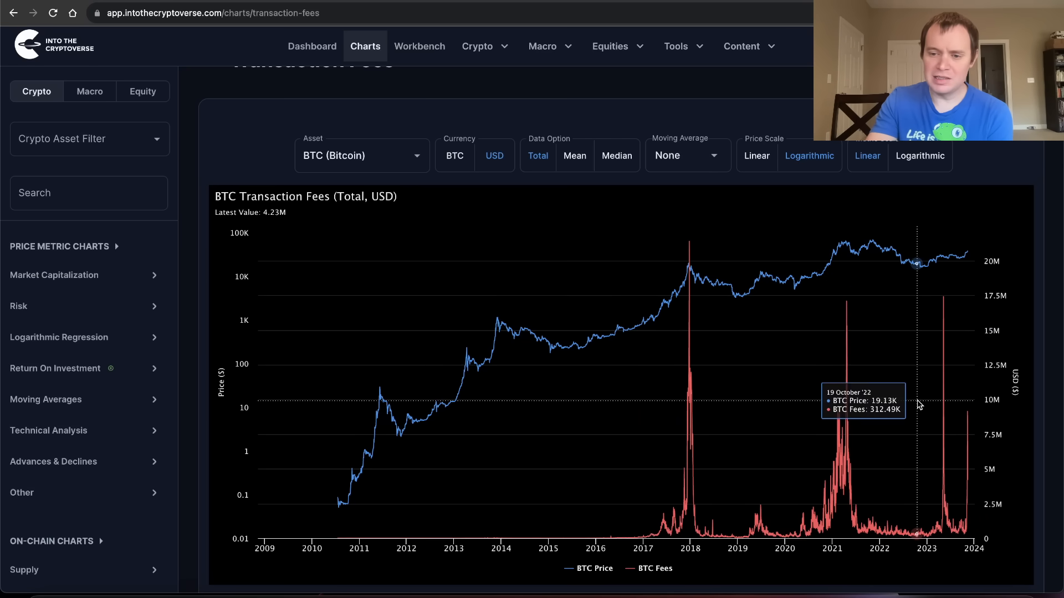
mouse_move(850, 388)
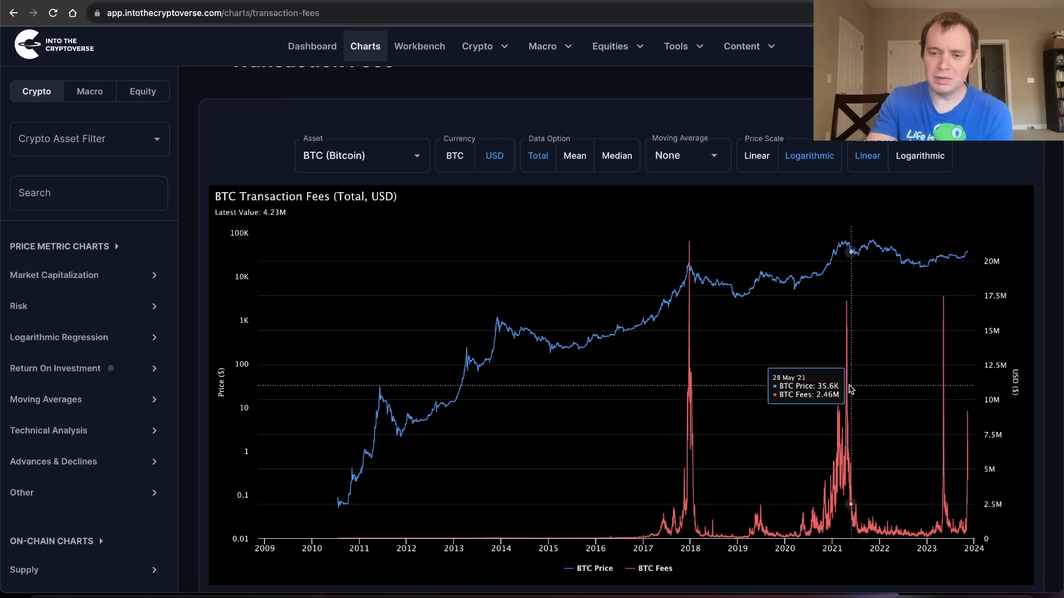
mouse_move(975, 435)
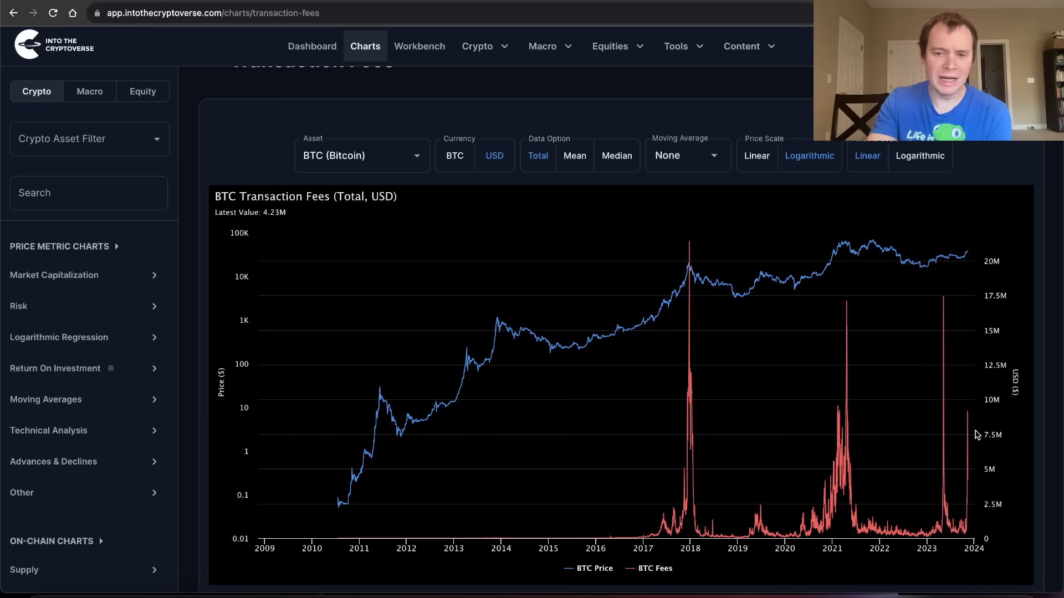
mouse_move(966, 435)
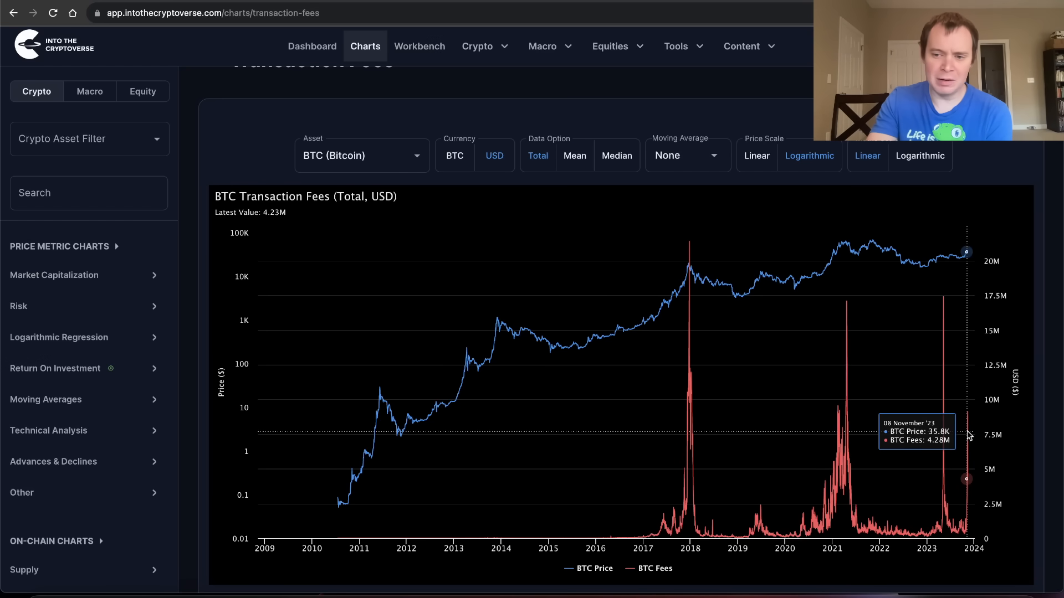
mouse_move(946, 433)
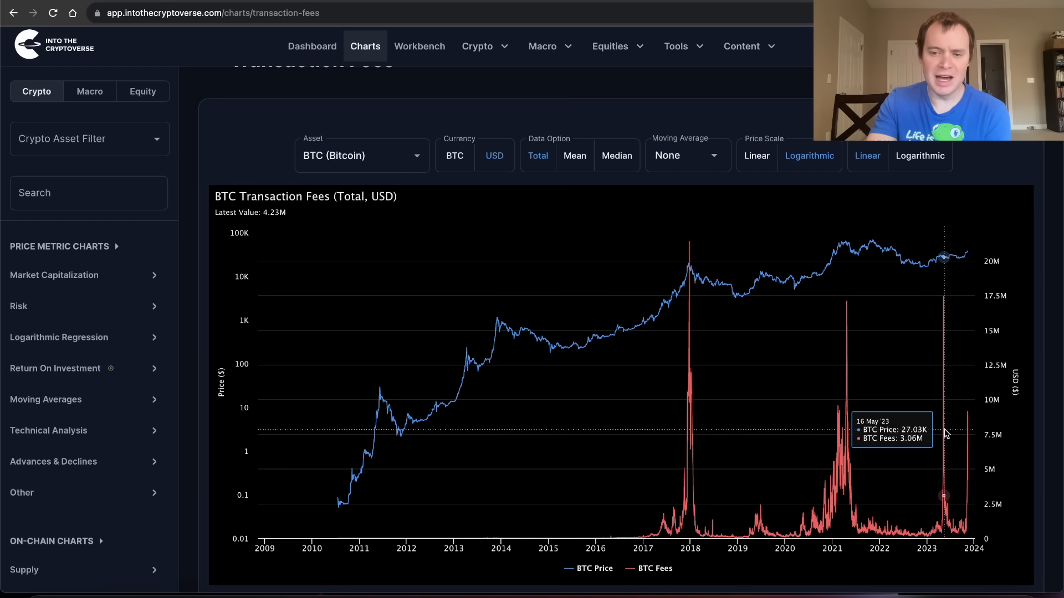
mouse_move(848, 384)
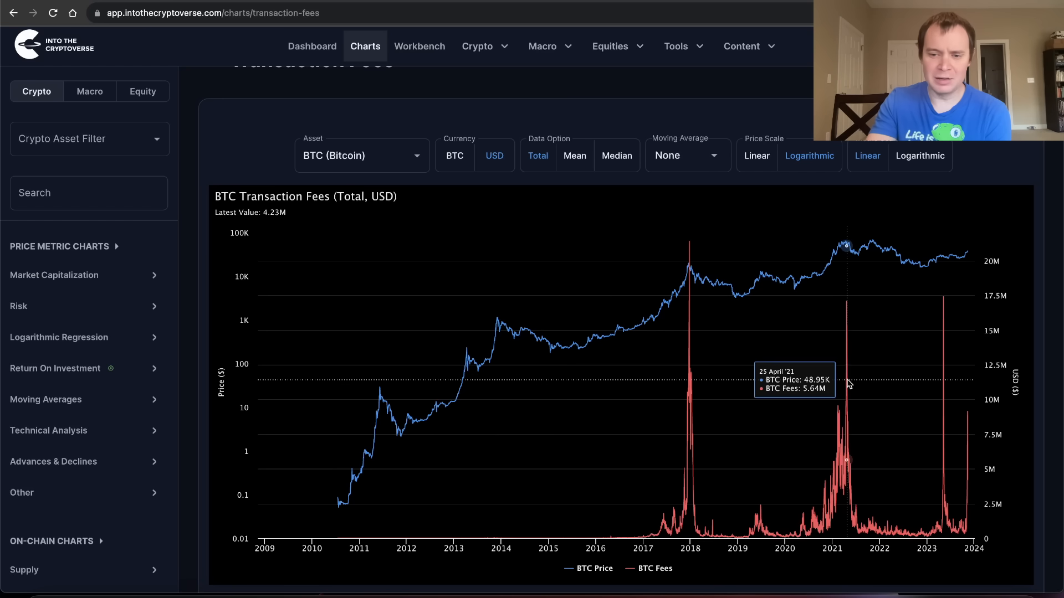
mouse_move(676, 371)
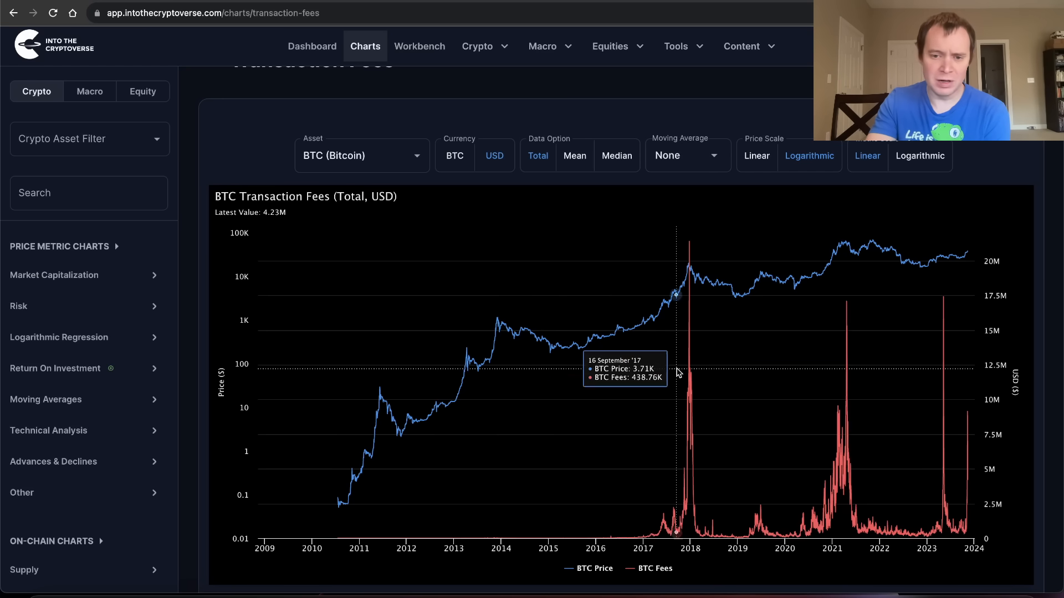
mouse_move(689, 373)
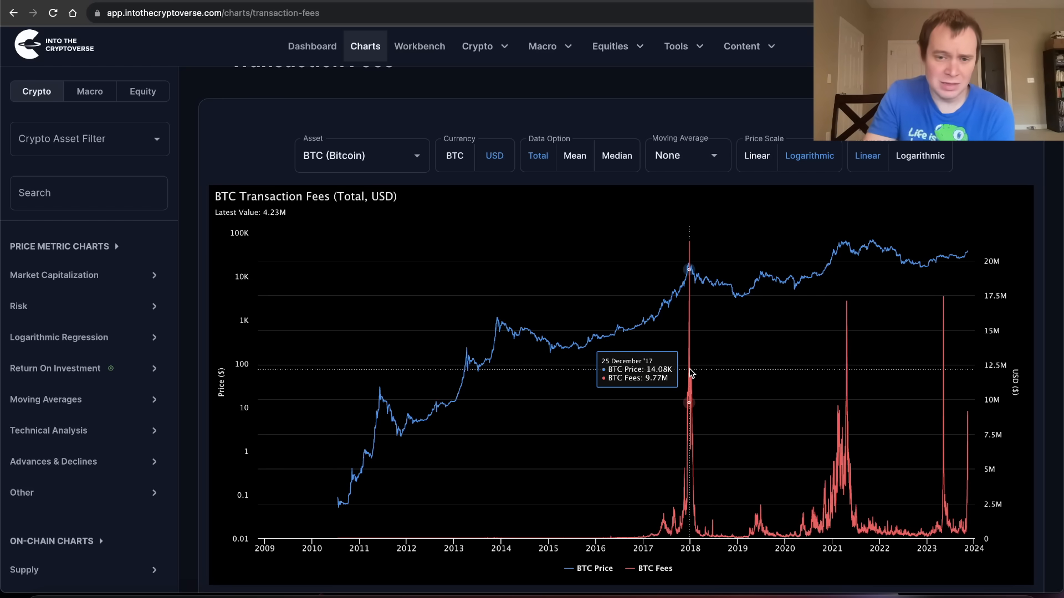
mouse_move(936, 430)
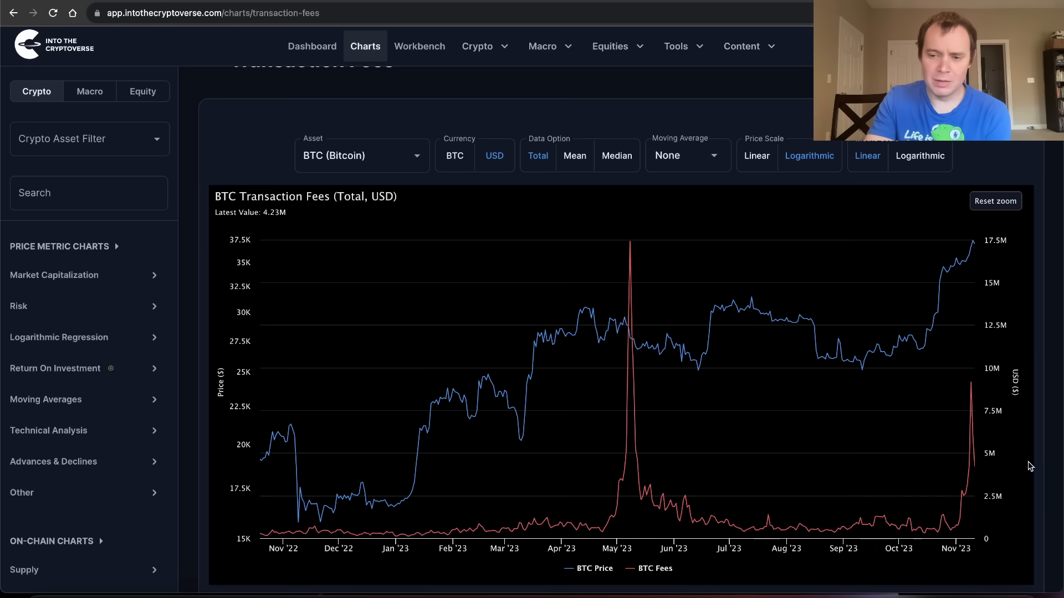
mouse_move(970, 399)
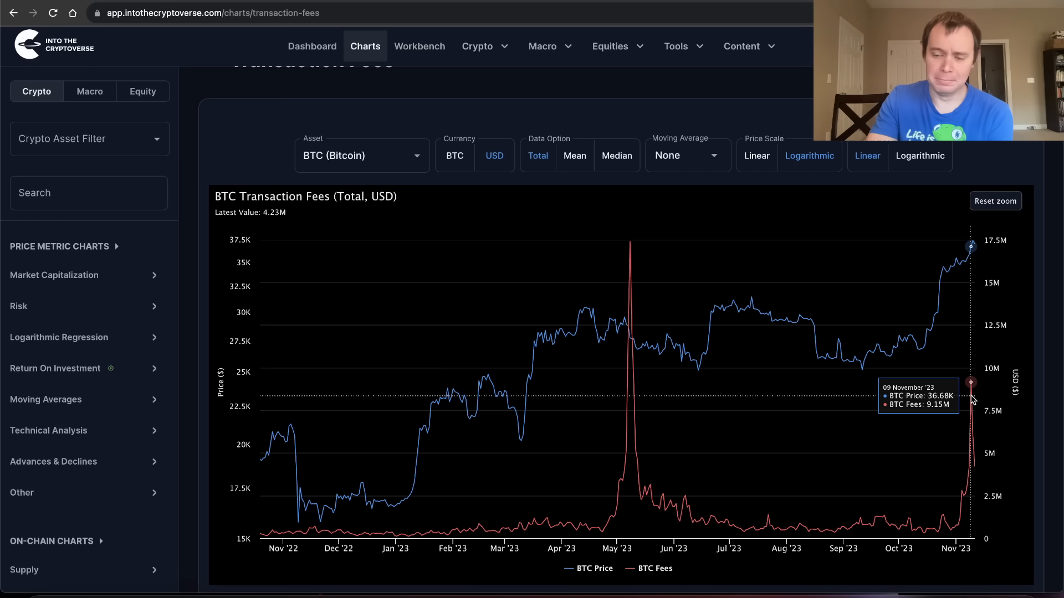
mouse_move(971, 444)
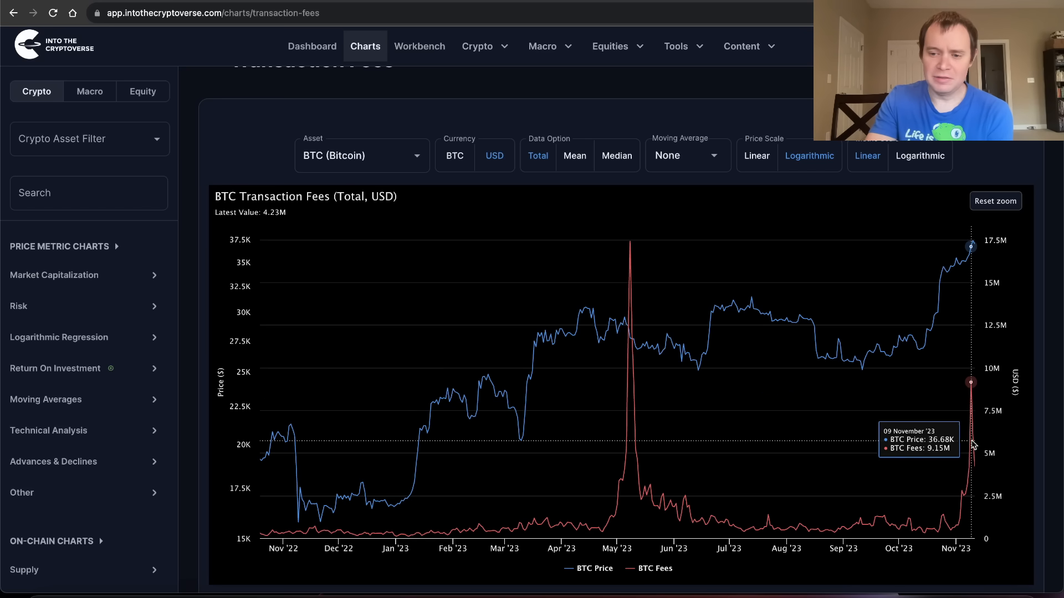
mouse_move(976, 468)
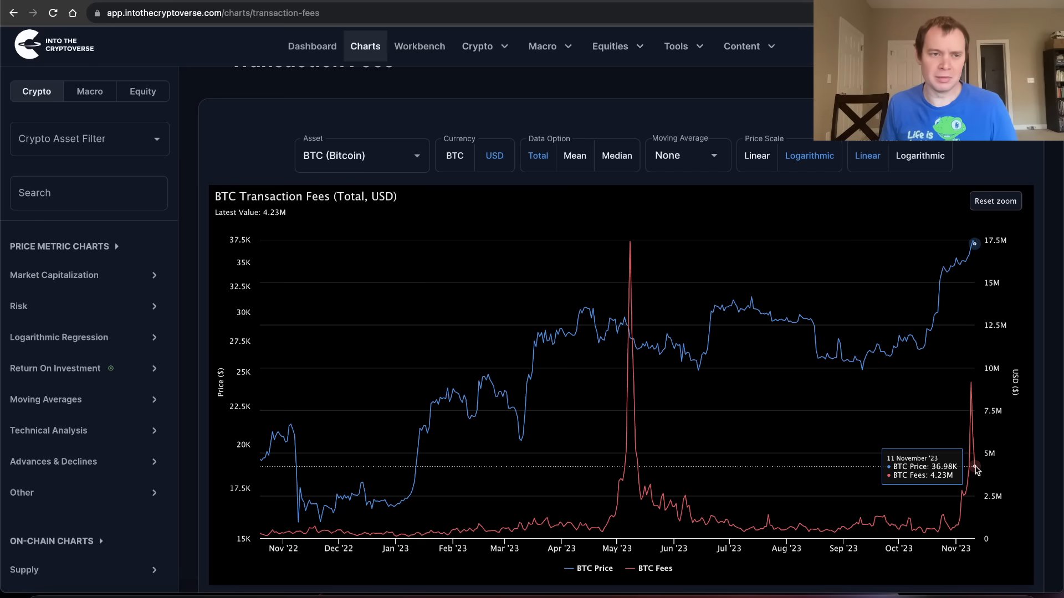
mouse_move(970, 422)
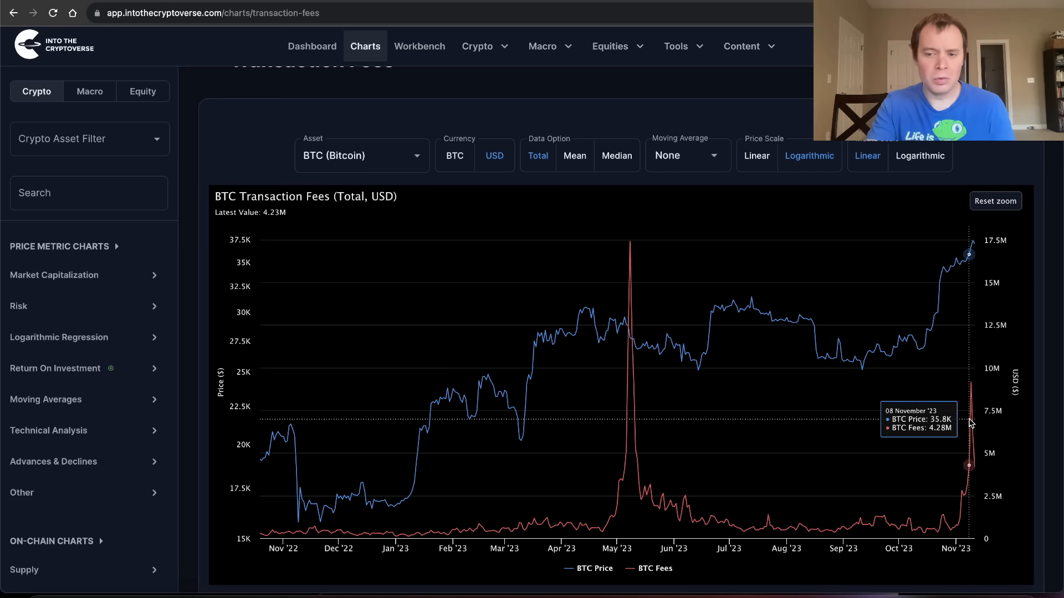
mouse_move(971, 419)
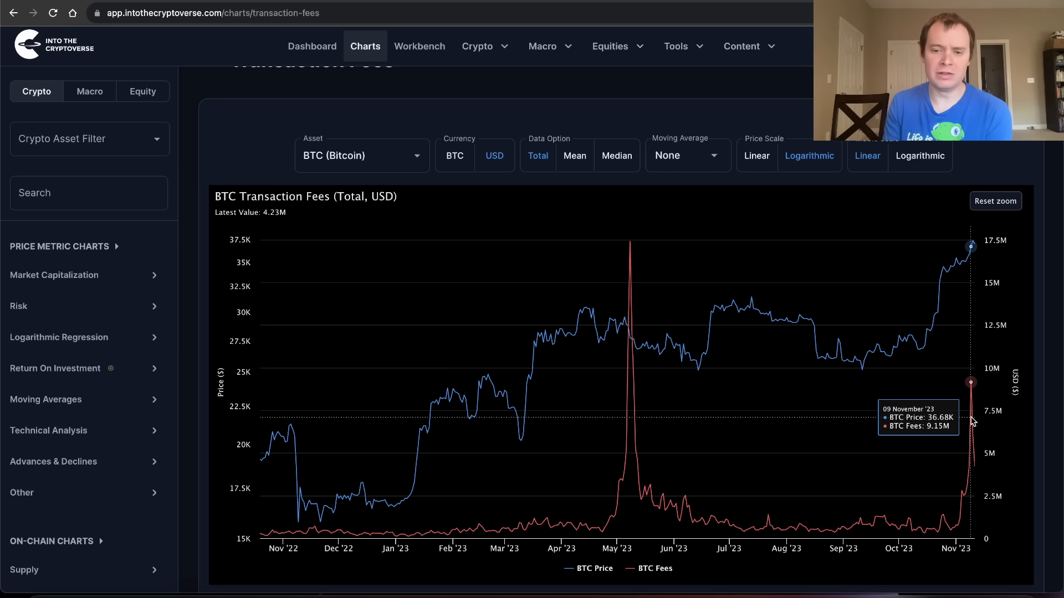
mouse_move(612, 322)
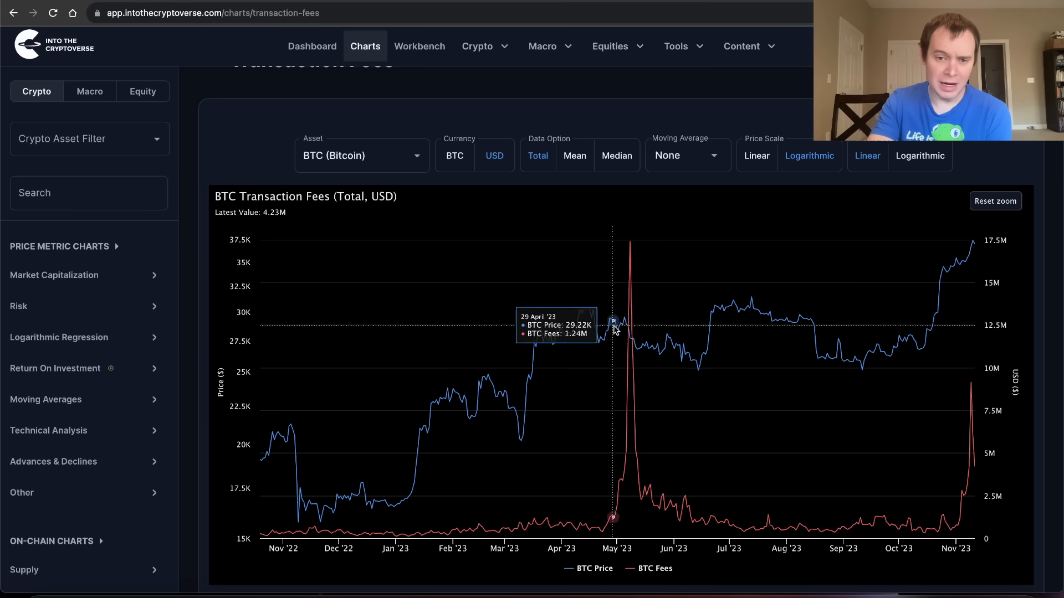
mouse_move(824, 344)
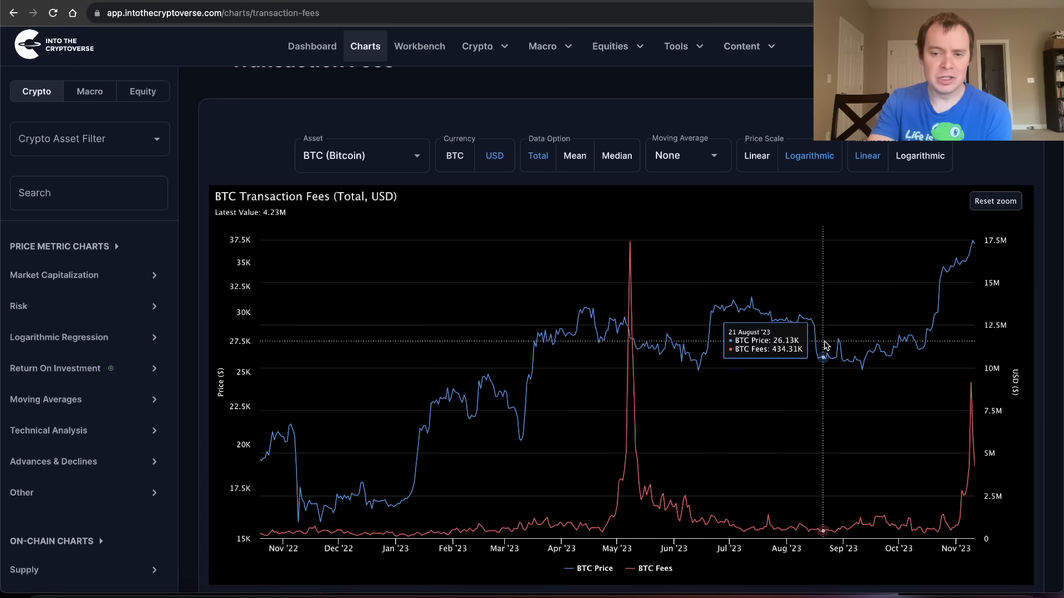
mouse_move(850, 395)
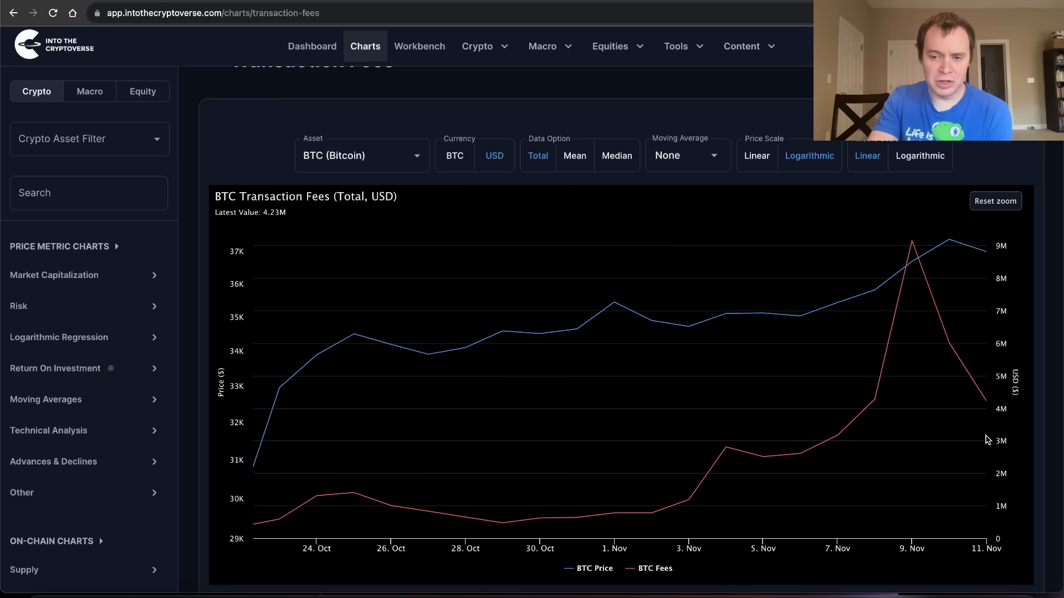
mouse_move(913, 251)
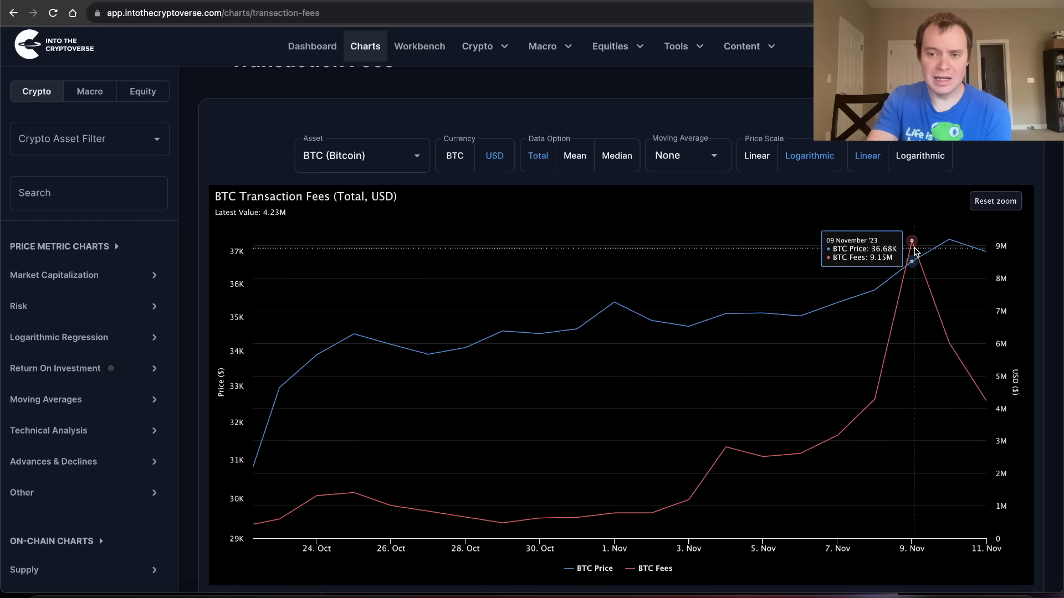
mouse_move(914, 251)
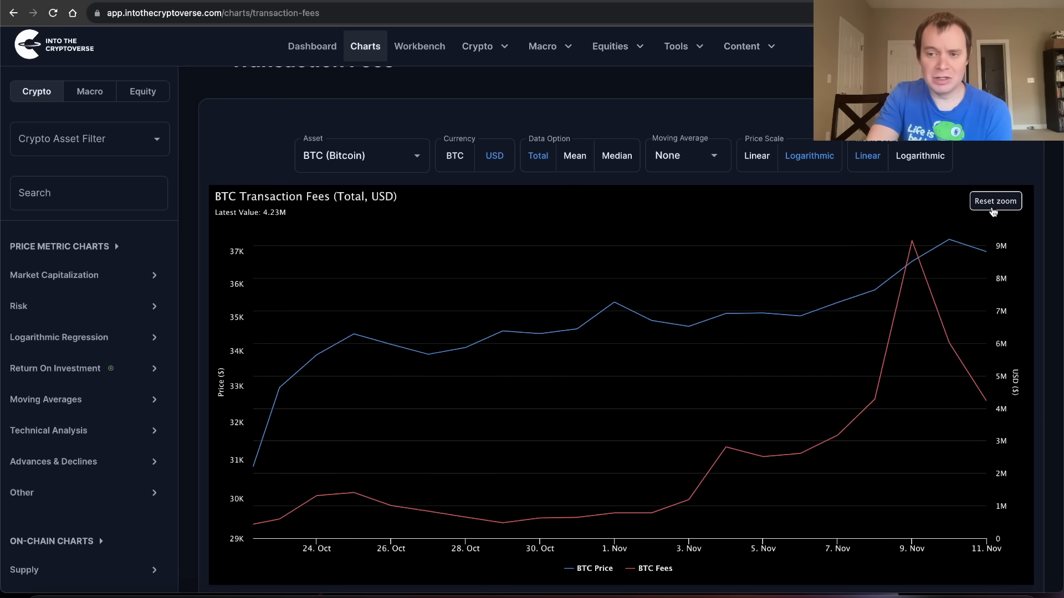
Reset zoom before and after the July–November 2023 close-up, showing full history
left_click(994, 200)
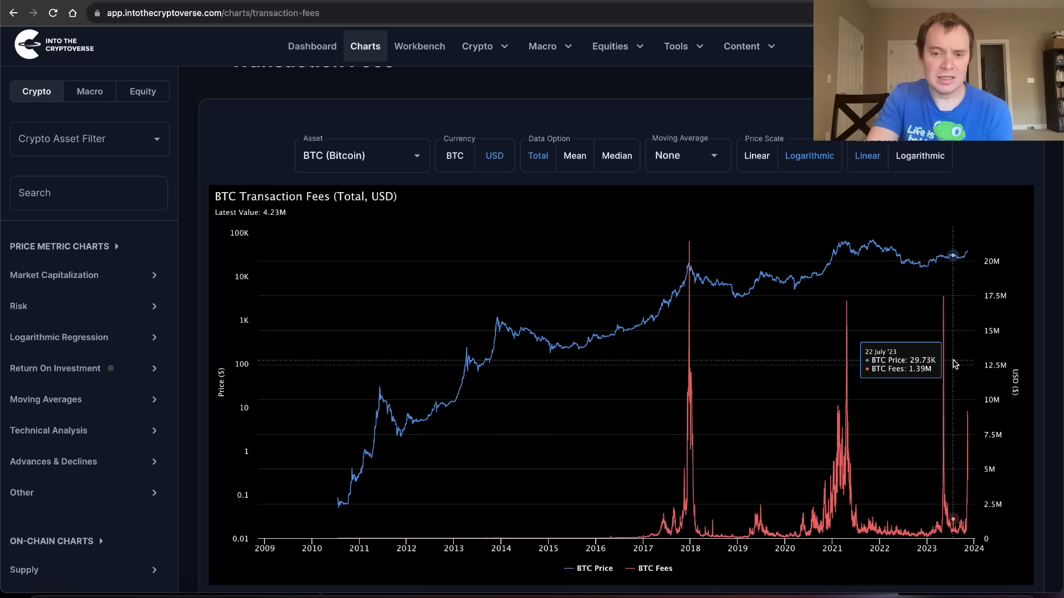
mouse_move(965, 439)
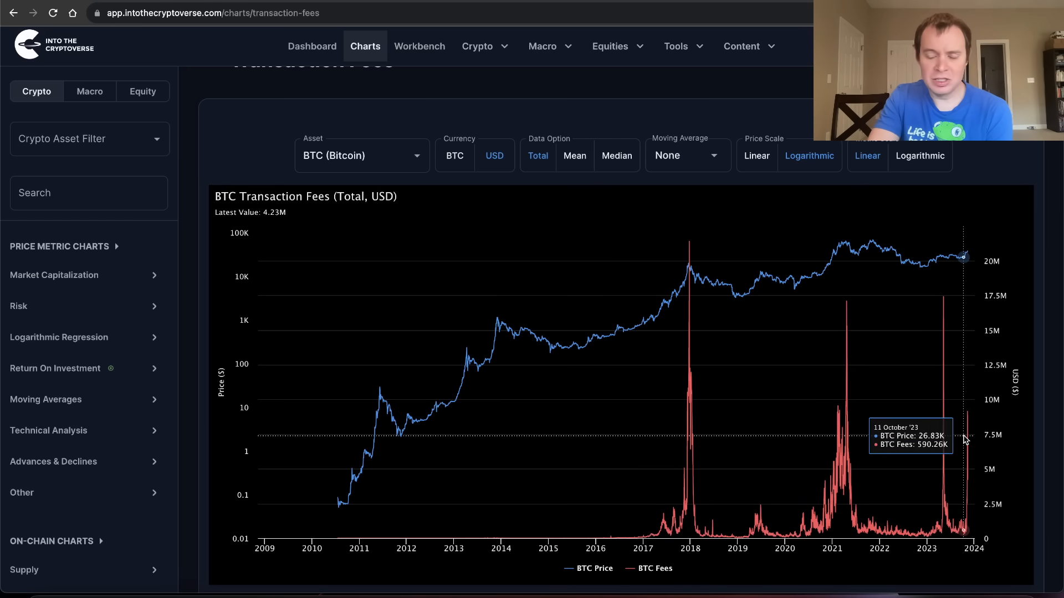
mouse_move(953, 439)
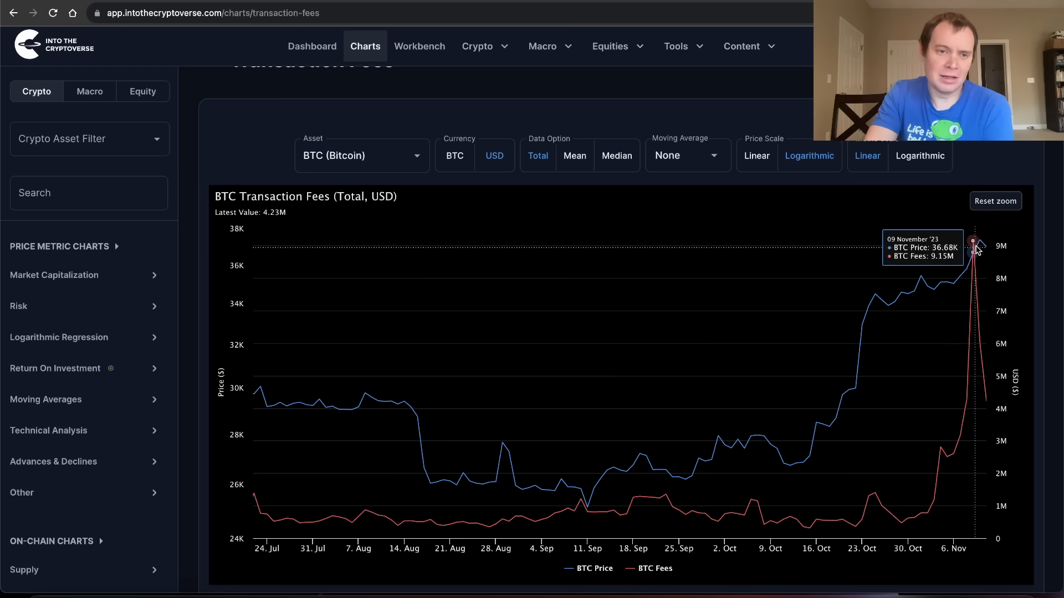
left_click(995, 200)
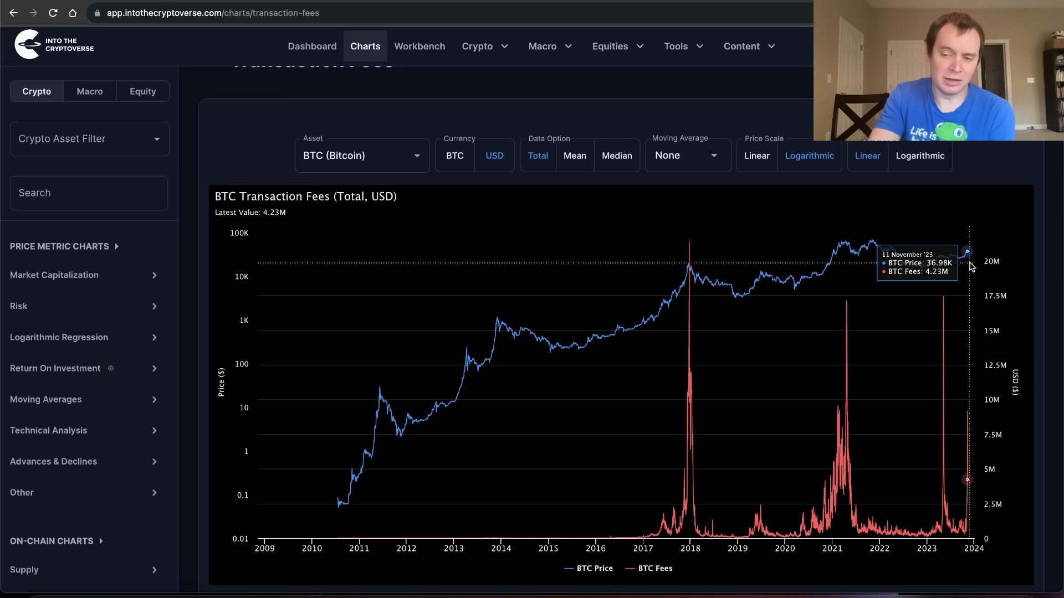
mouse_move(948, 261)
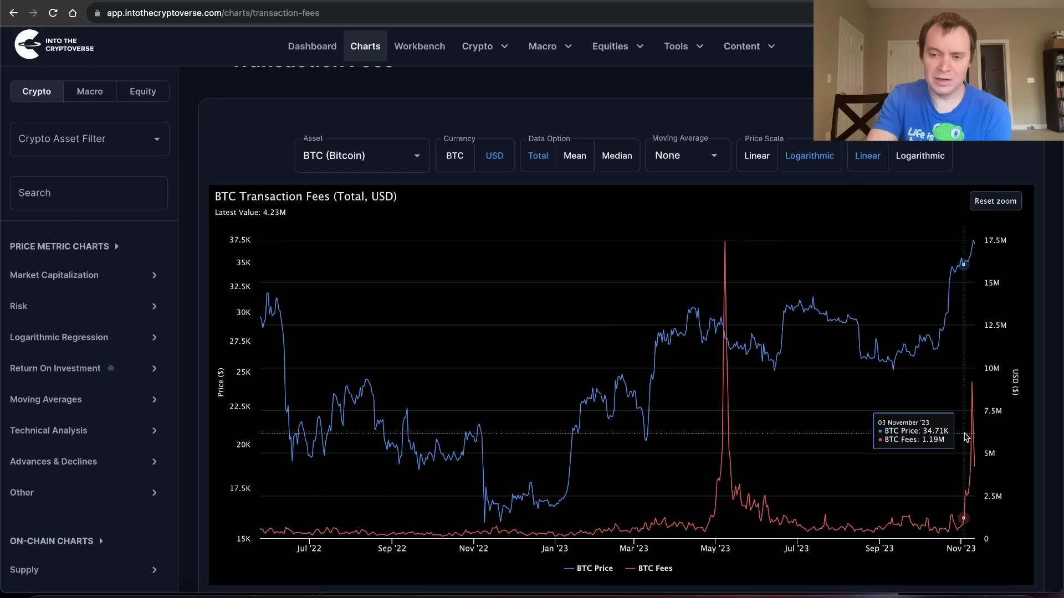
mouse_move(922, 268)
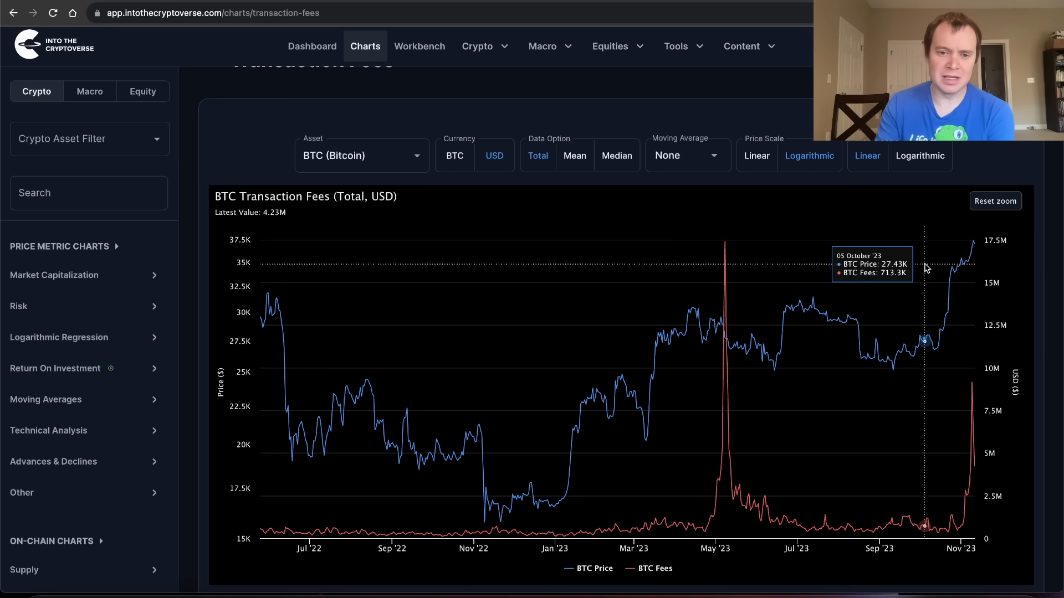
mouse_move(938, 246)
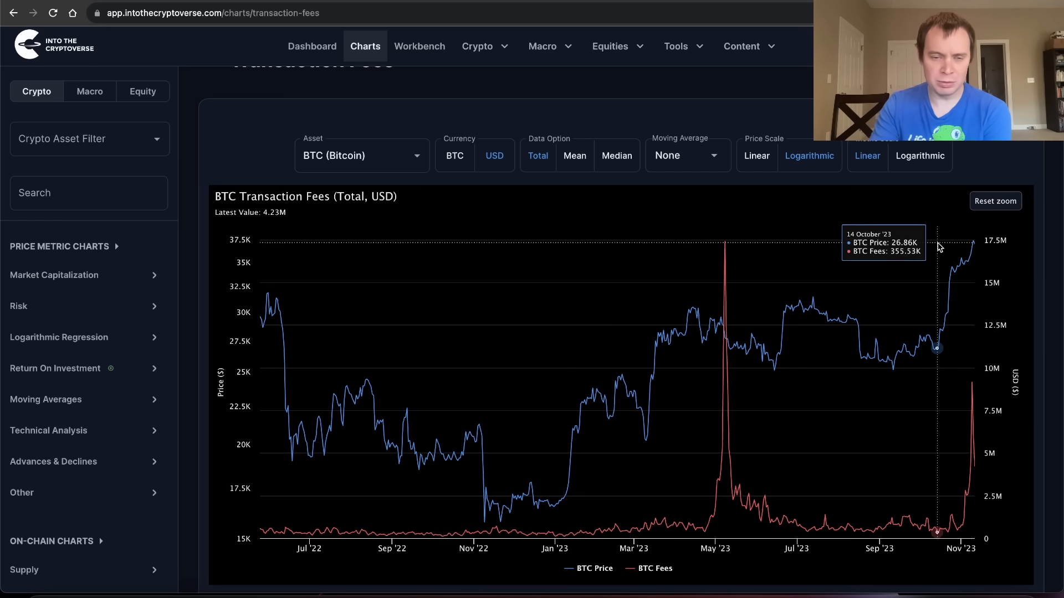